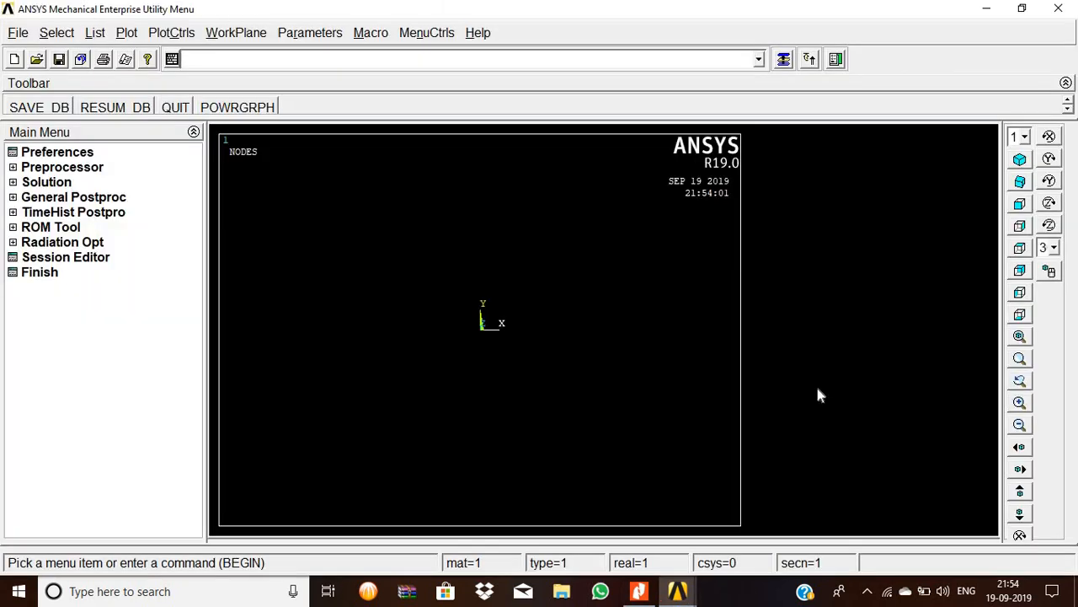
Step: Filter the GUI preferences to the Structural discipline
left_click(57, 152)
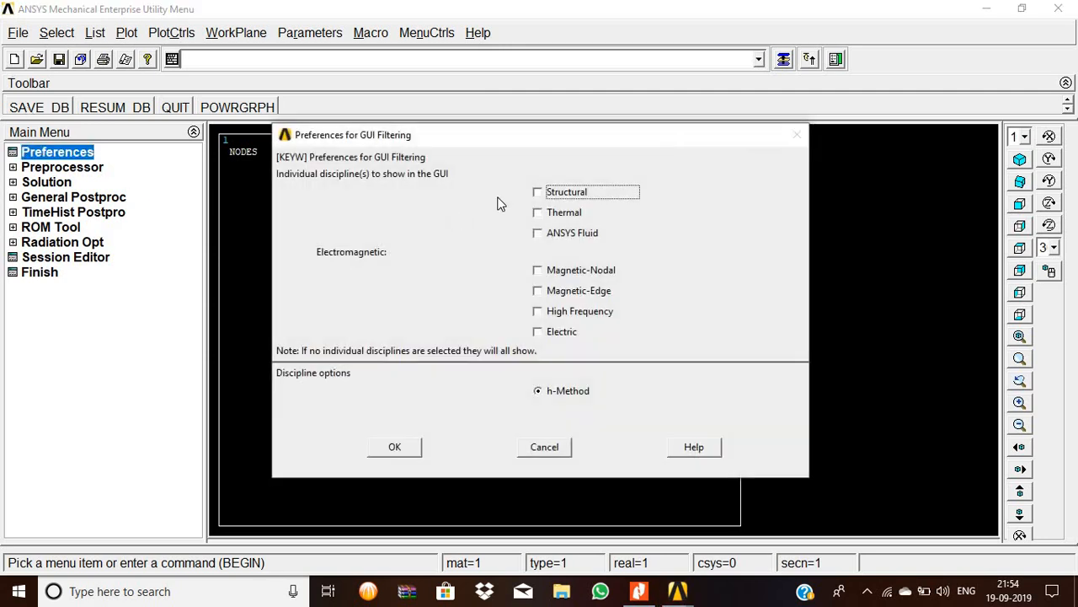
left_click(394, 446)
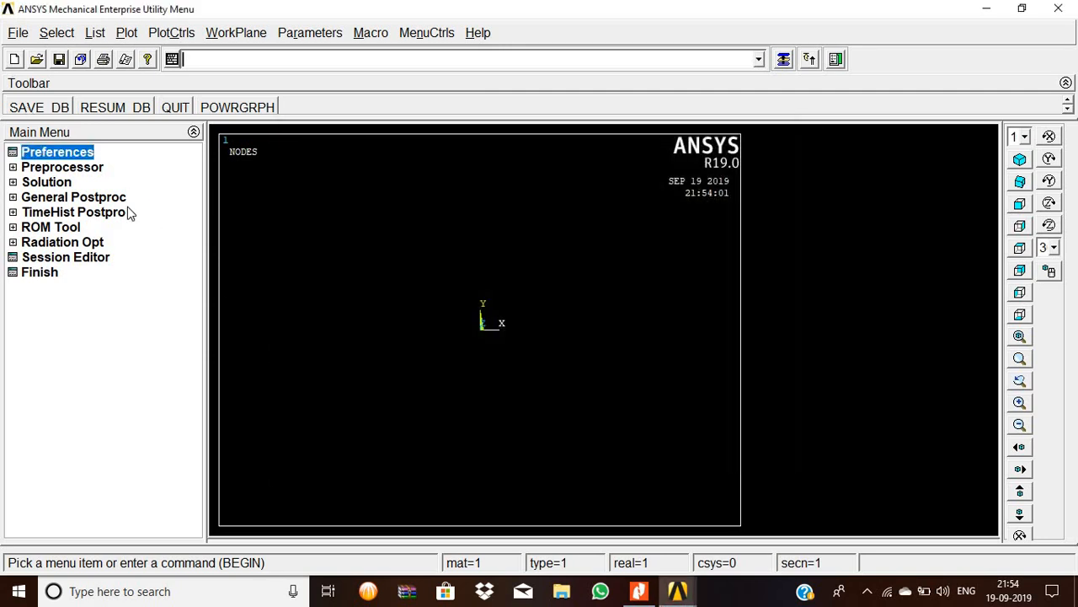
Step: Define element type 1 as the Beam 2-node 188 element
left_click(60, 167)
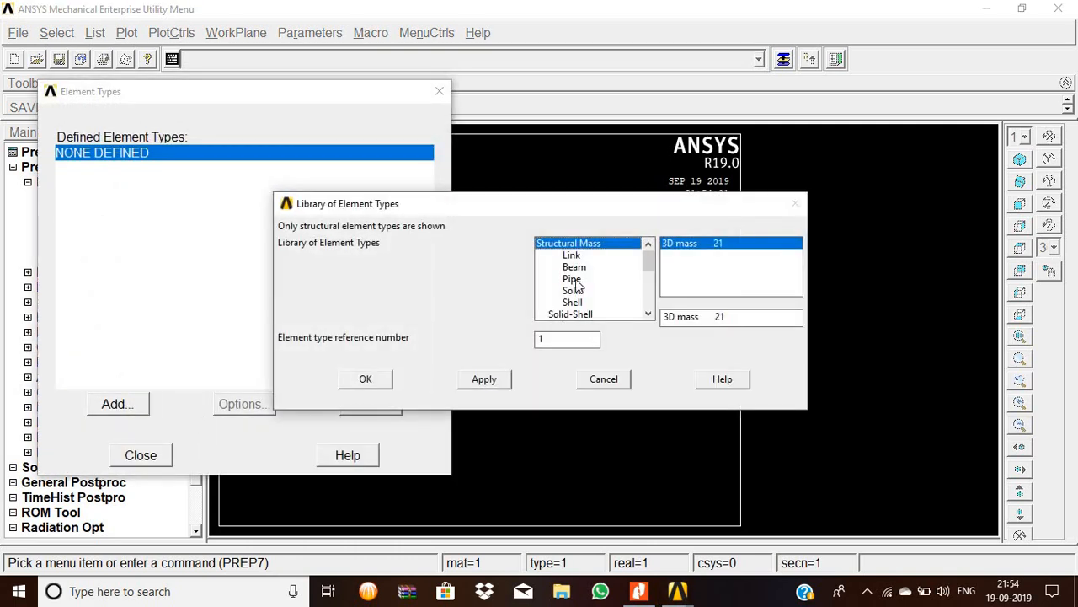
left_click(573, 267)
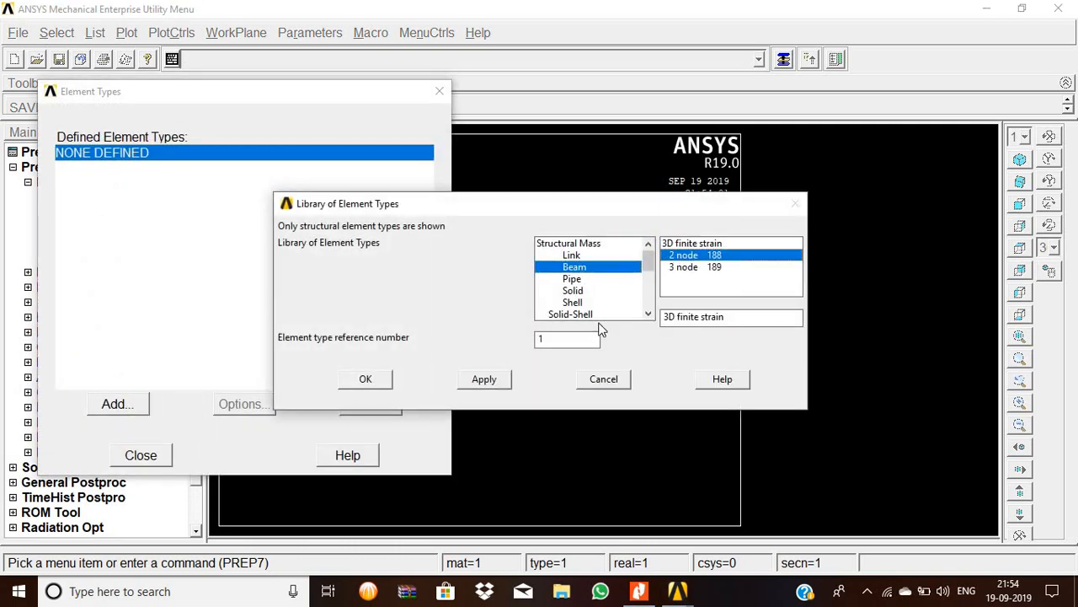
left_click(366, 377)
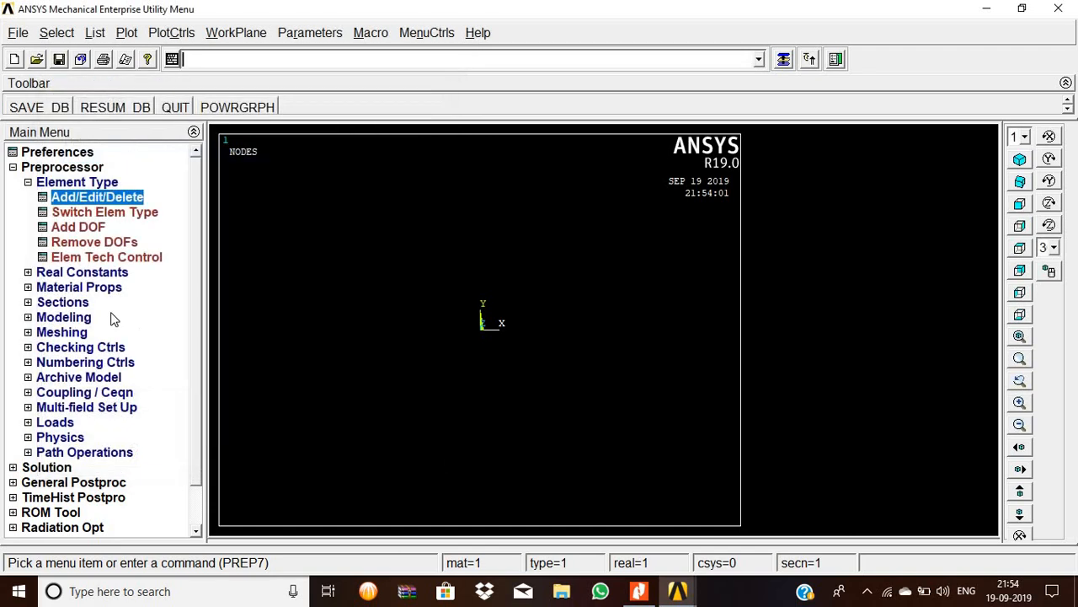
Step: Define material 1 as linear isotropic with EX 2e5 and PRXY 0.3
left_click(77, 286)
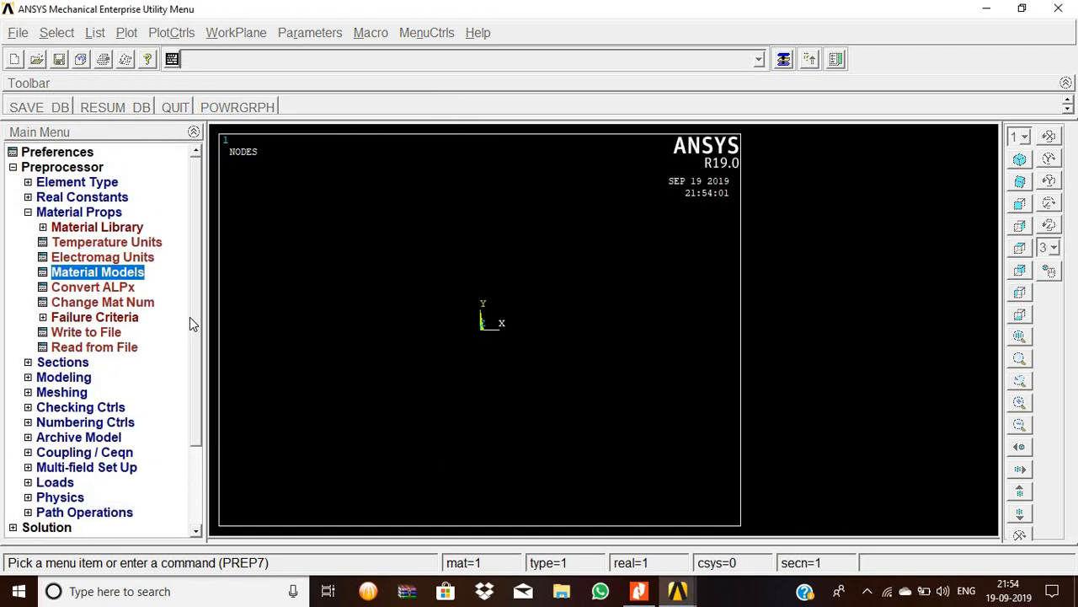
double_click(97, 272)
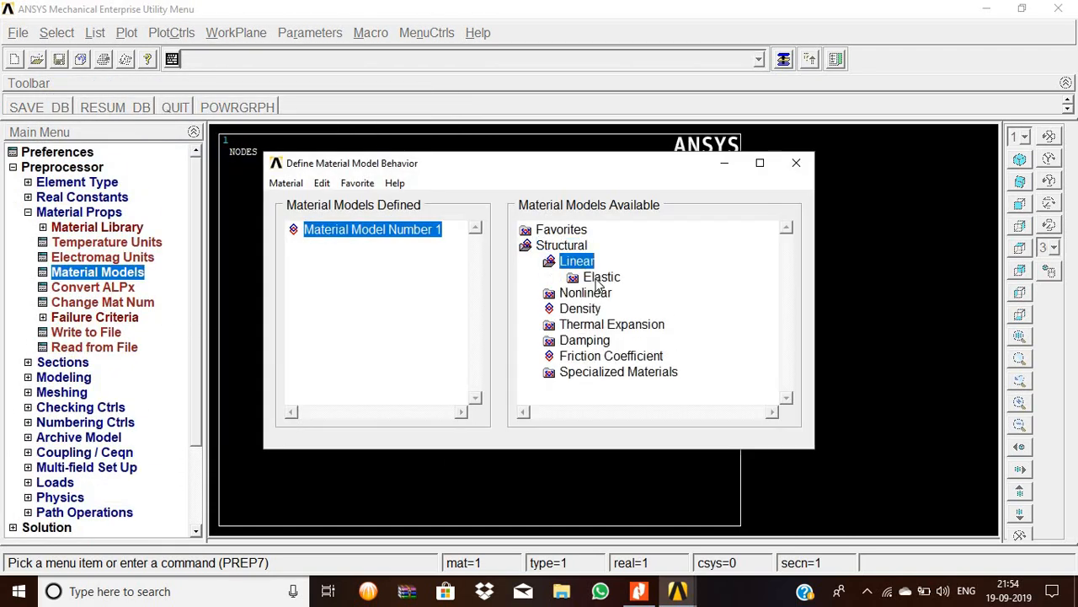
double_click(600, 276)
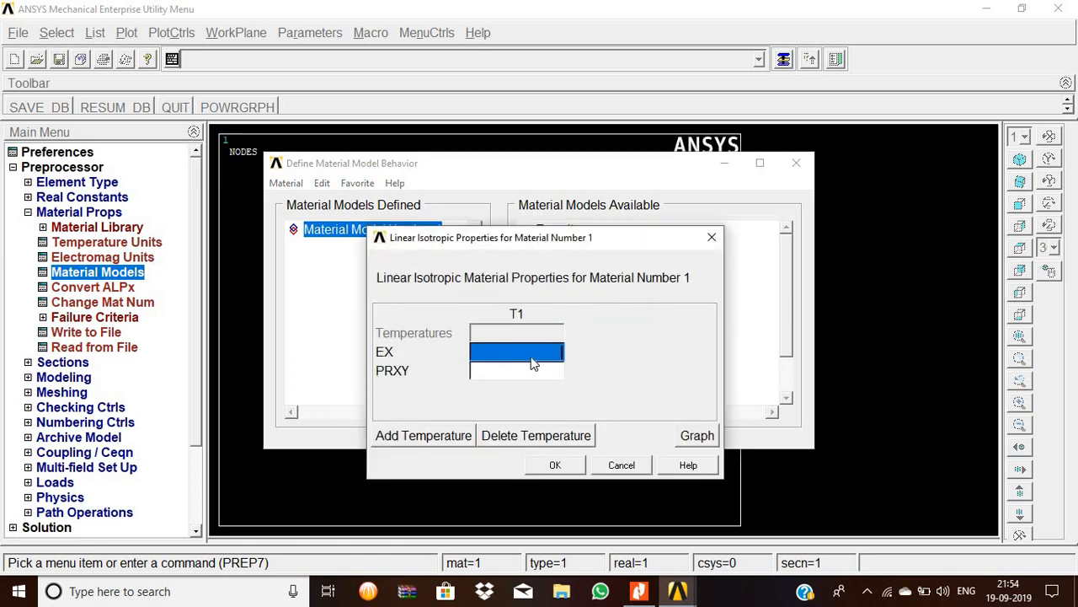
mouse_move(505, 400)
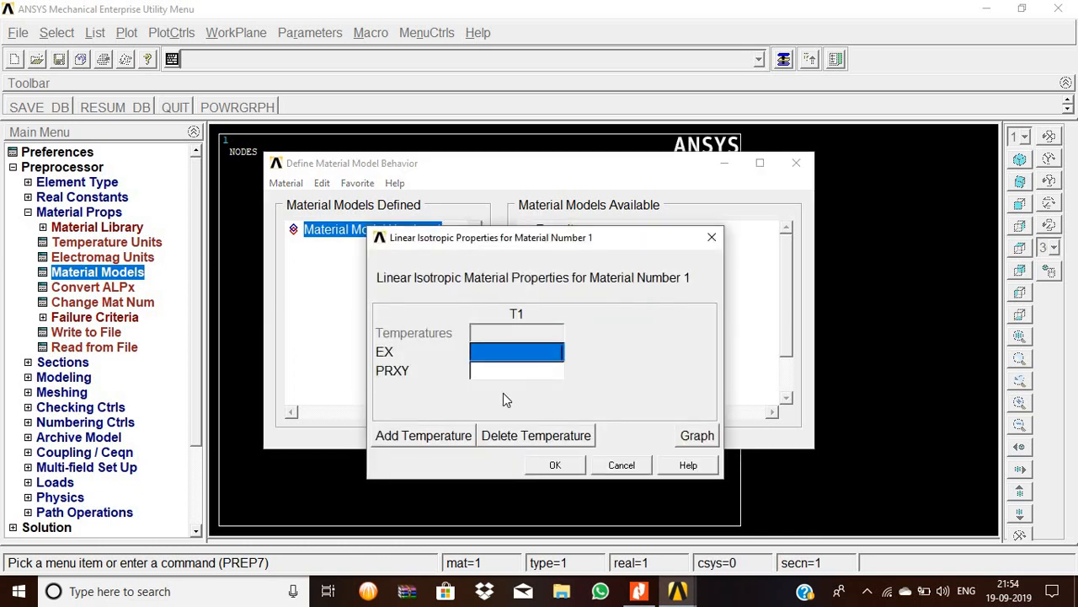
type("2e5")
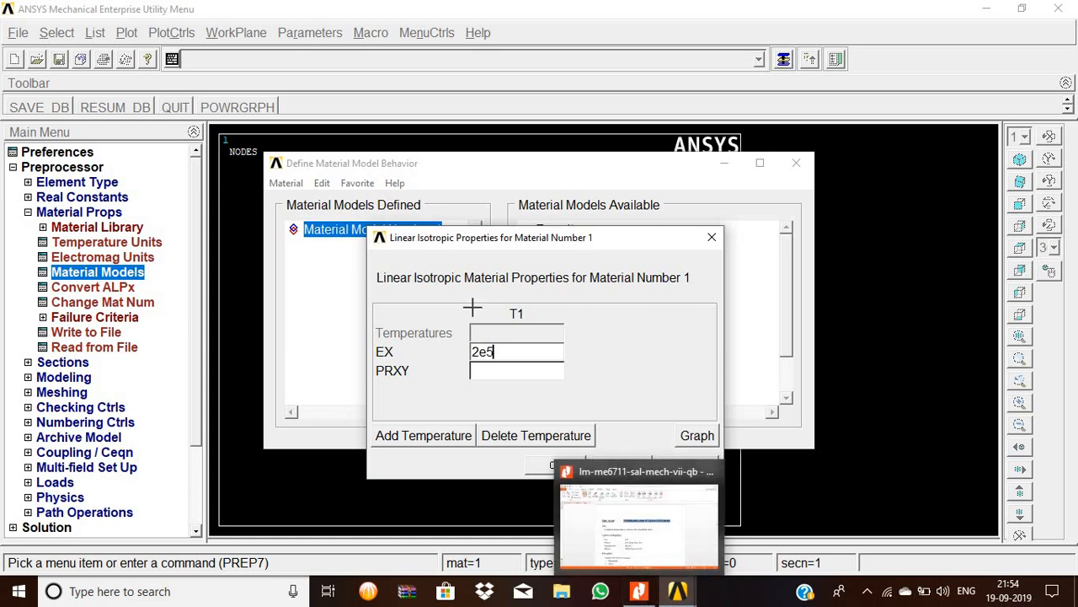
left_click(516, 371)
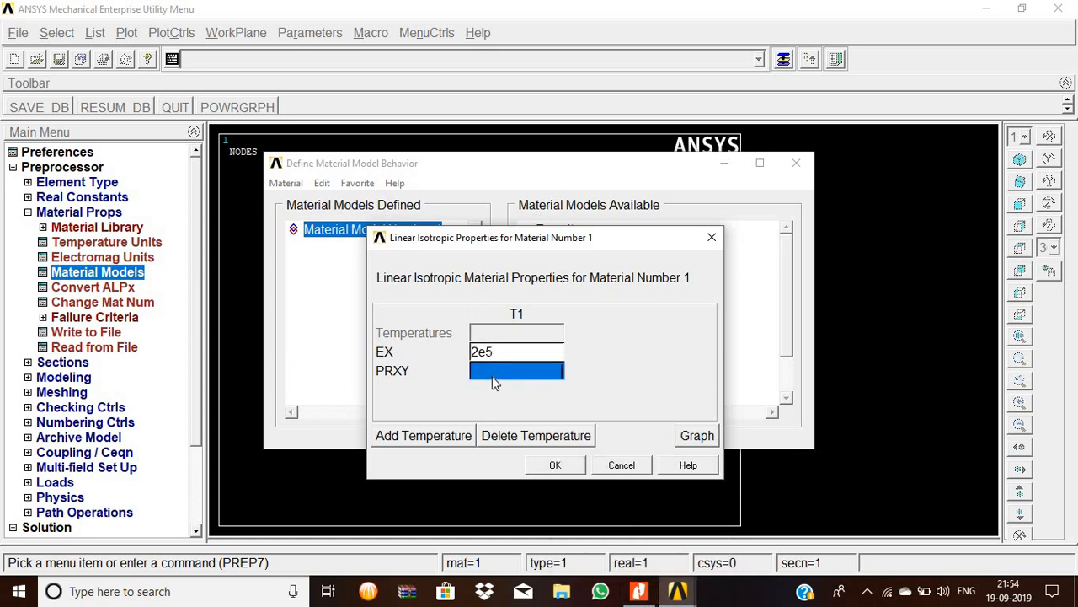
type("0.3")
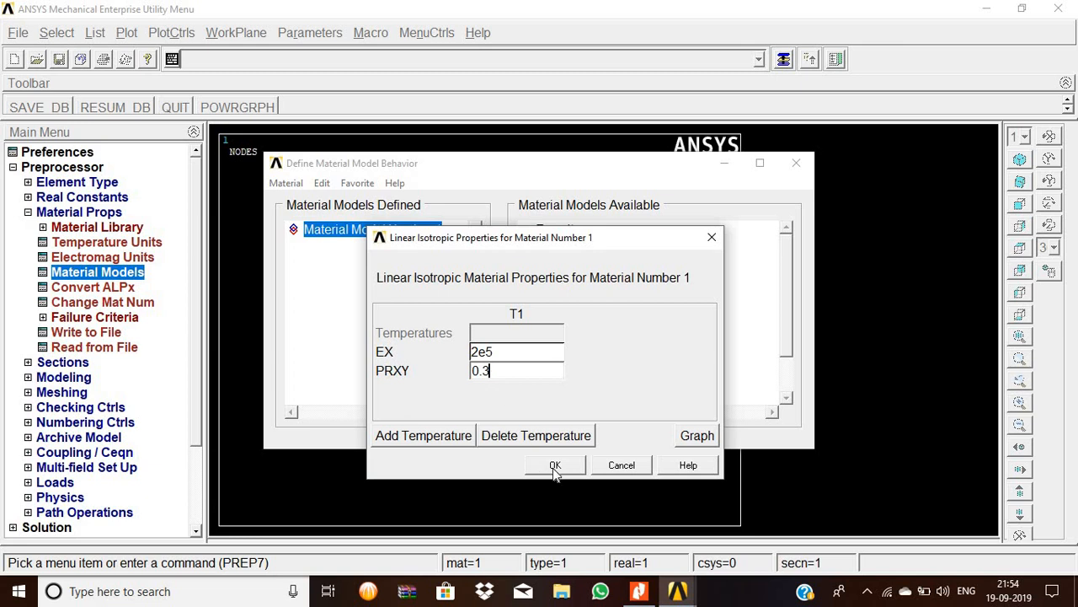
left_click(555, 465)
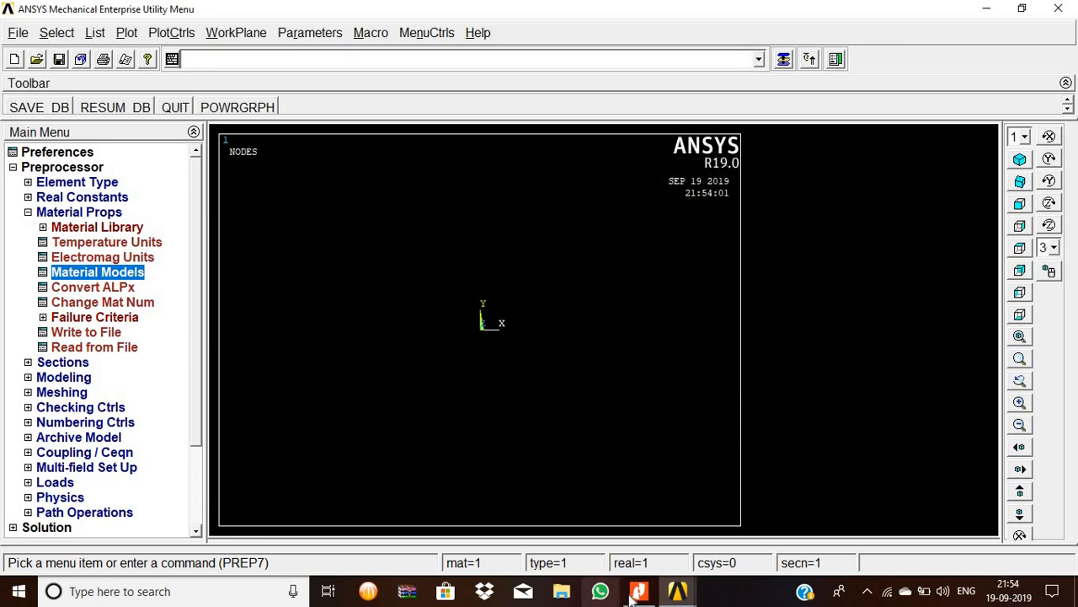
Step: Look up the beam cross-section dimensions in the reference PDF
left_click(639, 589)
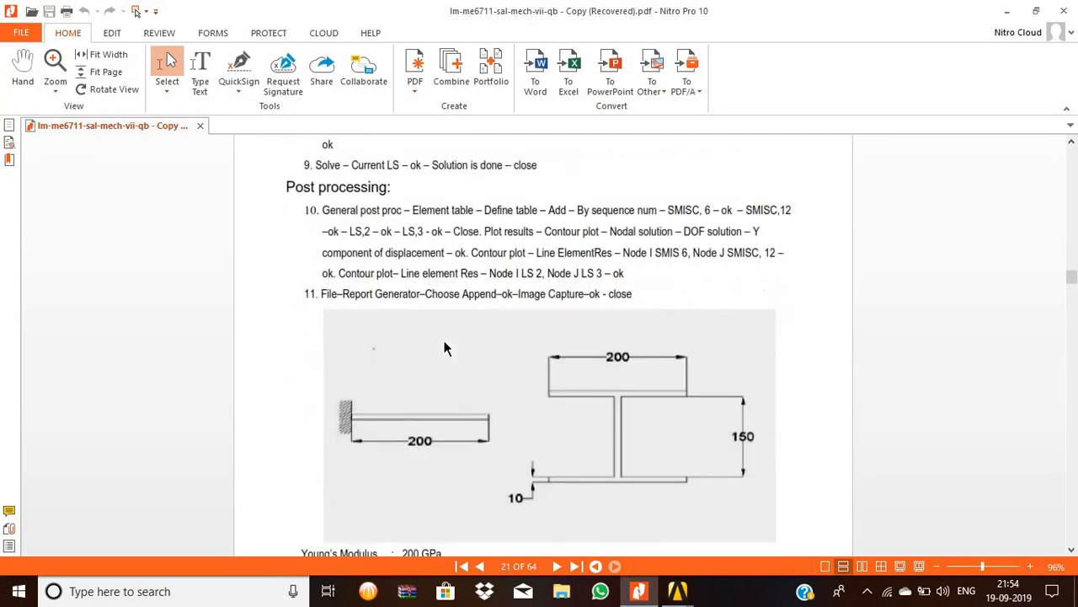
scroll("down", 3)
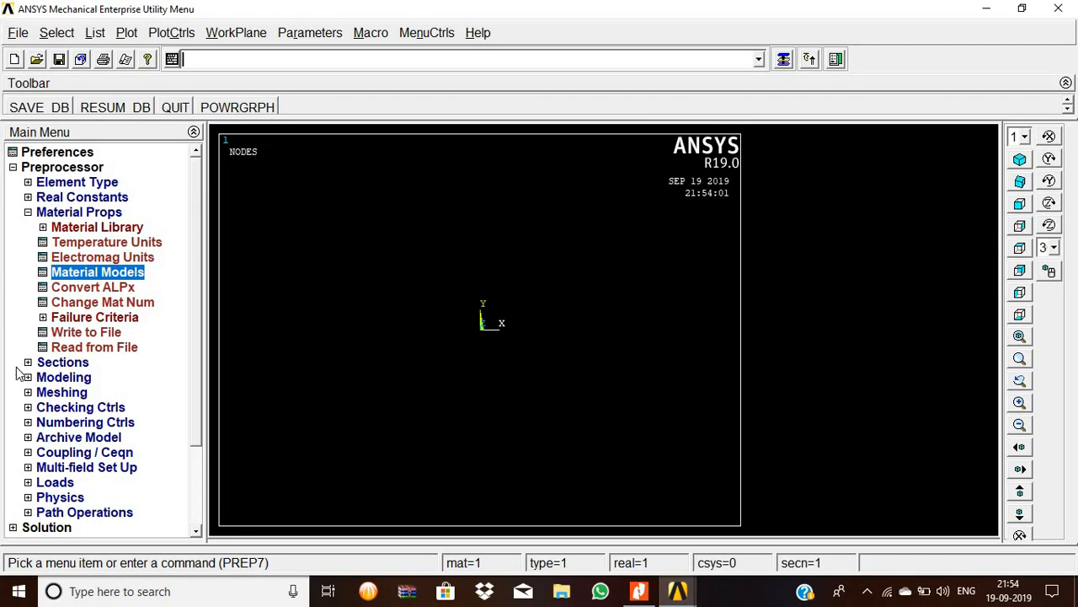
Step: Start an I sub-type beam section with W1=200, W2=200 and depth W3=170
left_click(63, 361)
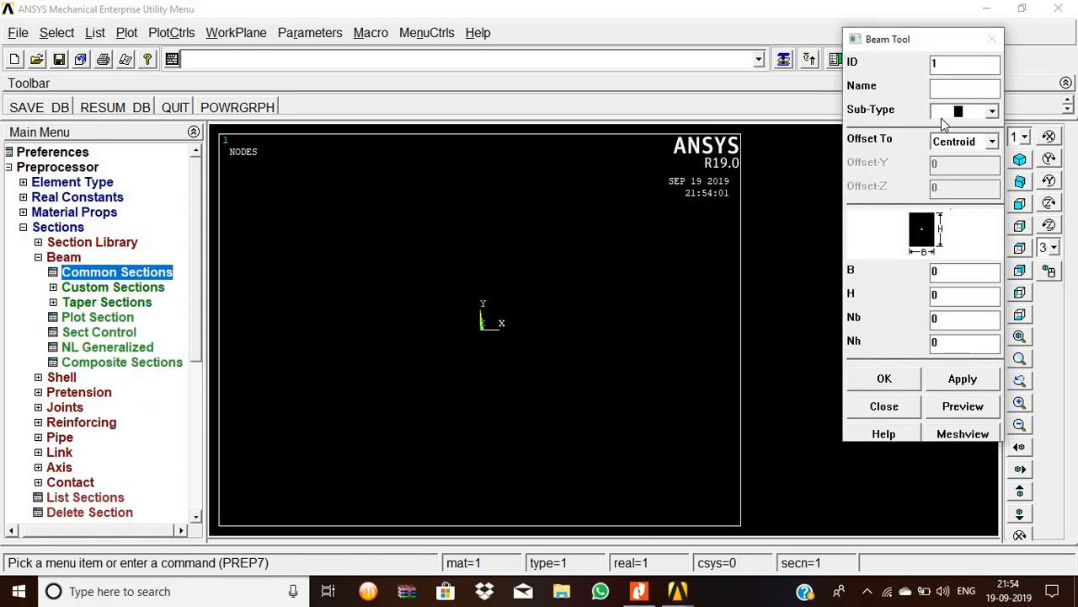
left_click(990, 111)
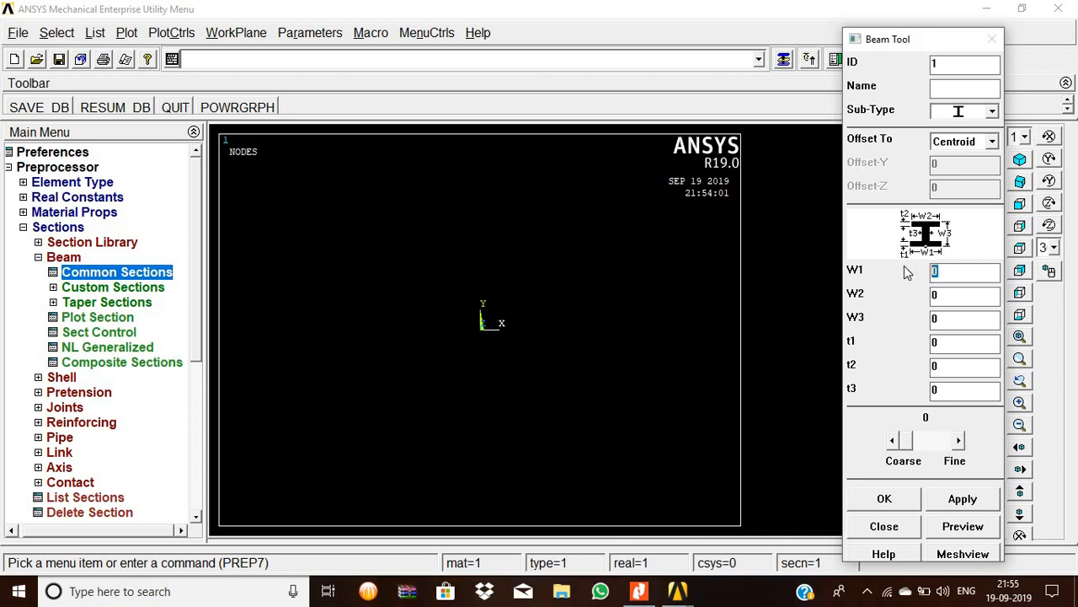
type("200")
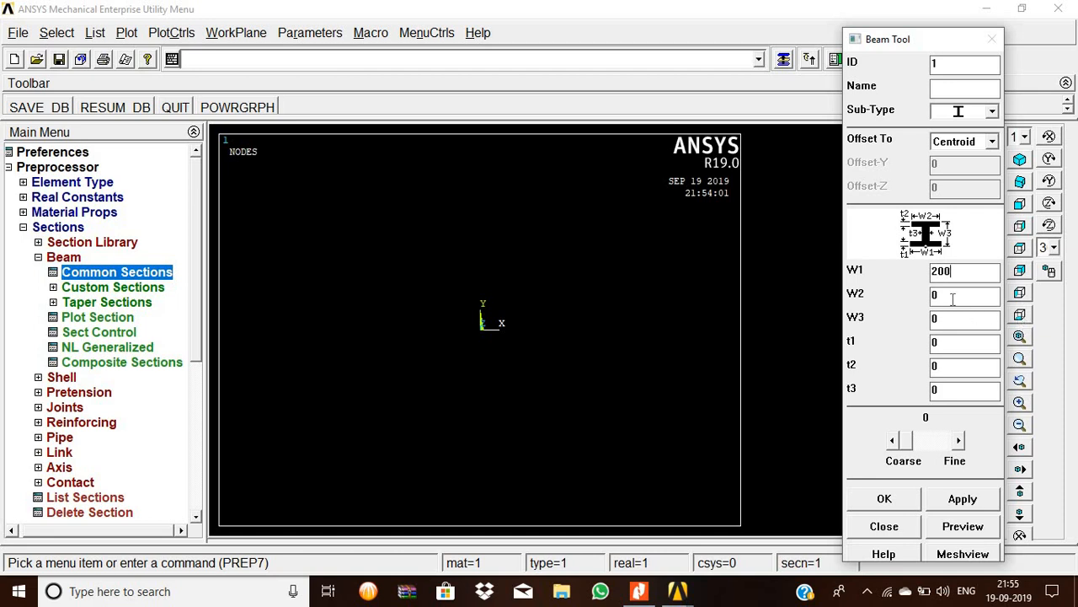
type("200")
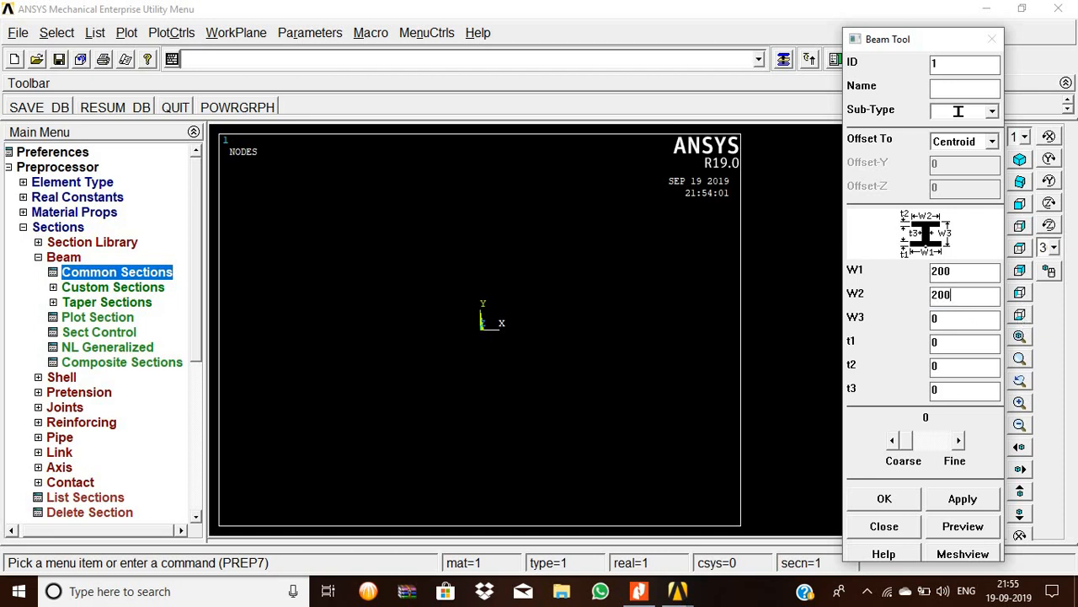
left_click(964, 317)
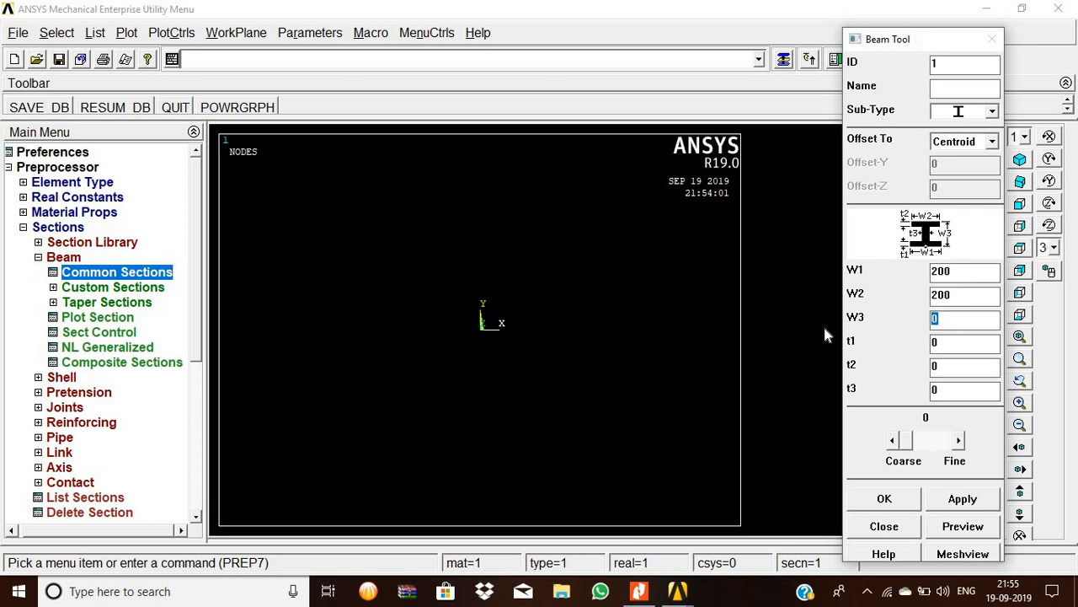
type("1")
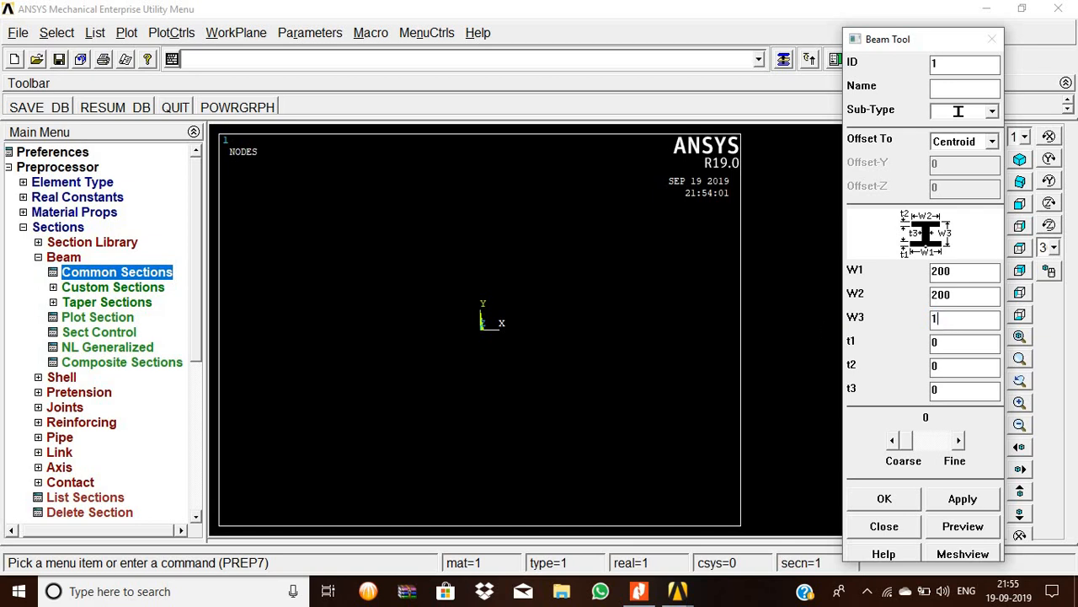
type("70")
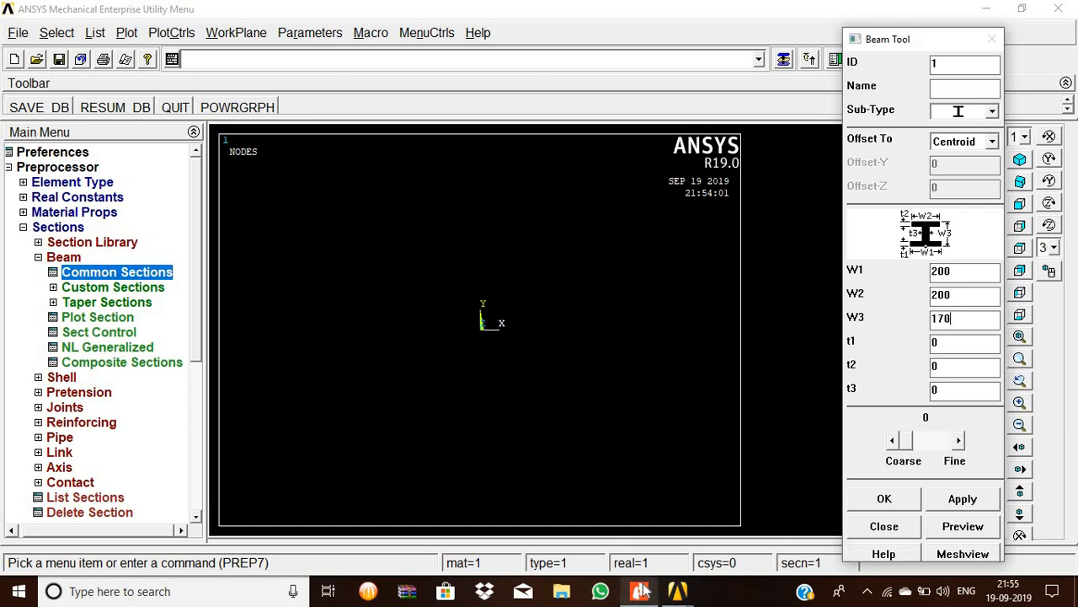
Step: Enter the plate thicknesses from the reference drawing and preview the I-section properties
left_click(639, 590)
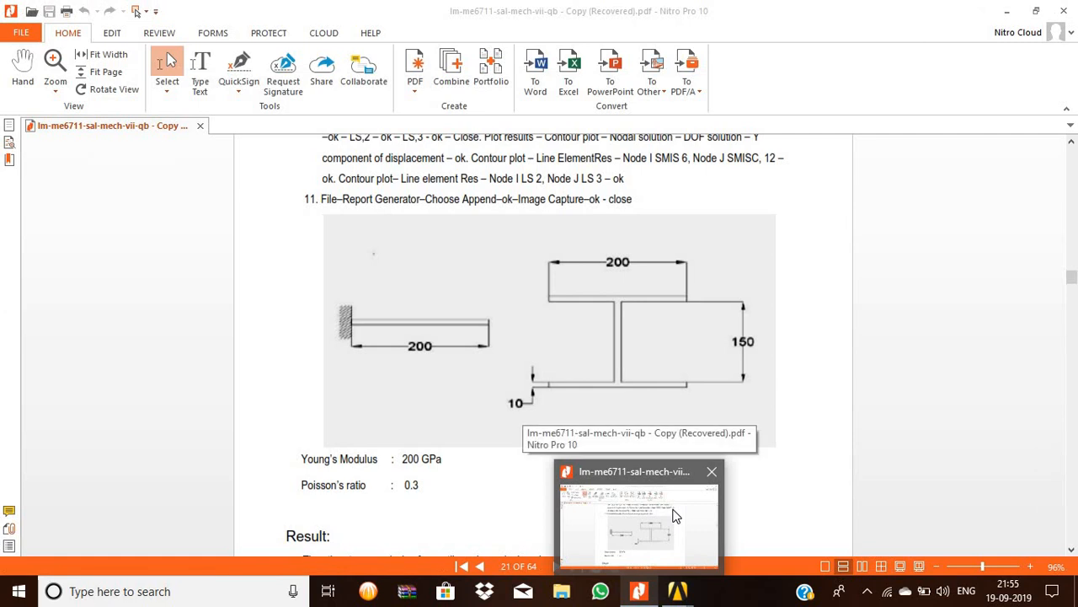
mouse_move(671, 347)
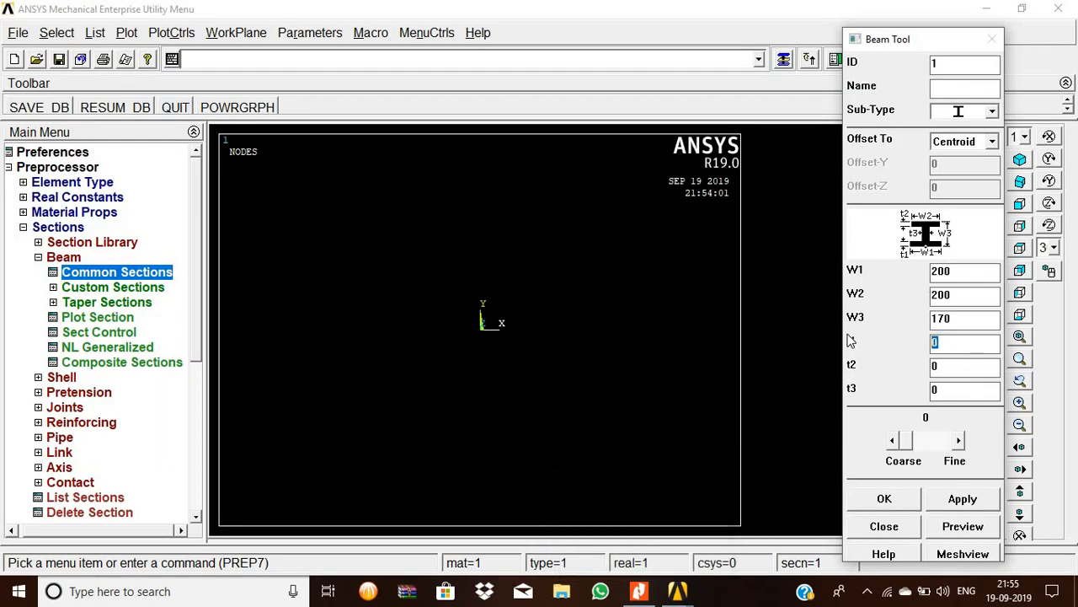
type("10")
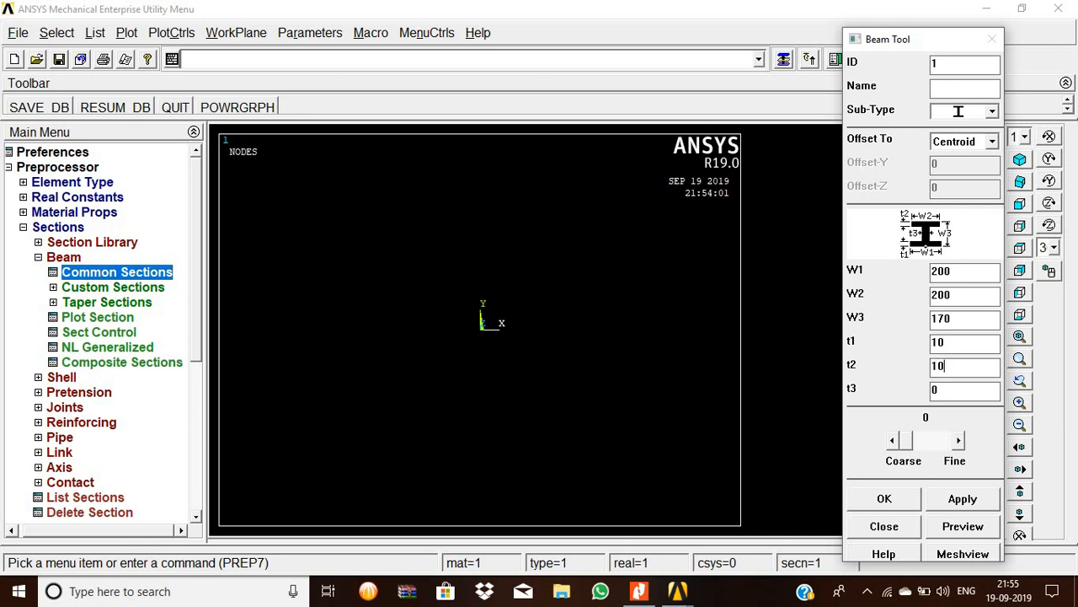
type("12")
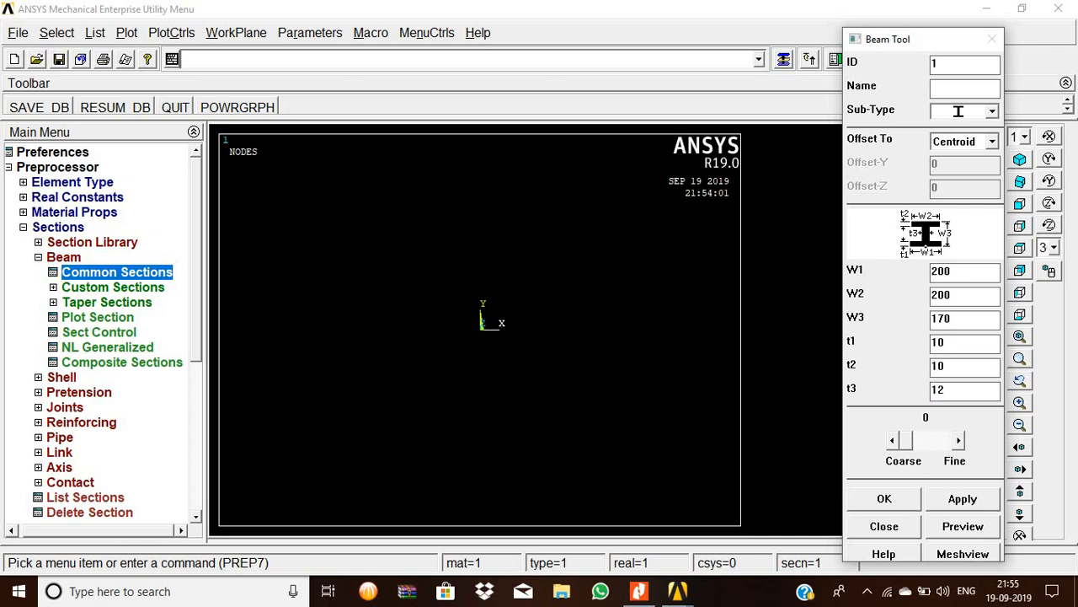
type("10")
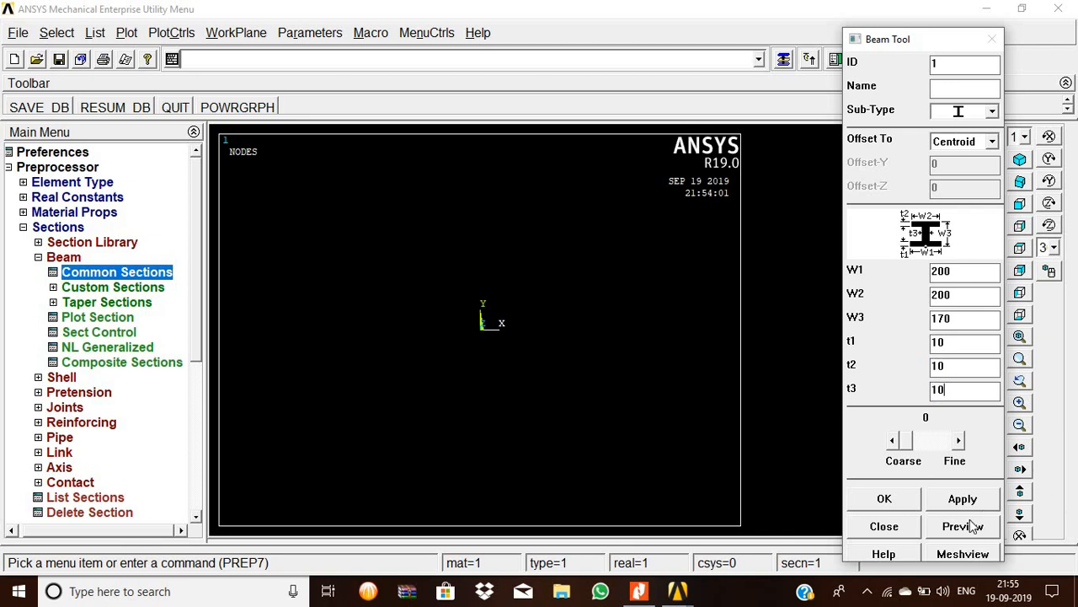
left_click(963, 526)
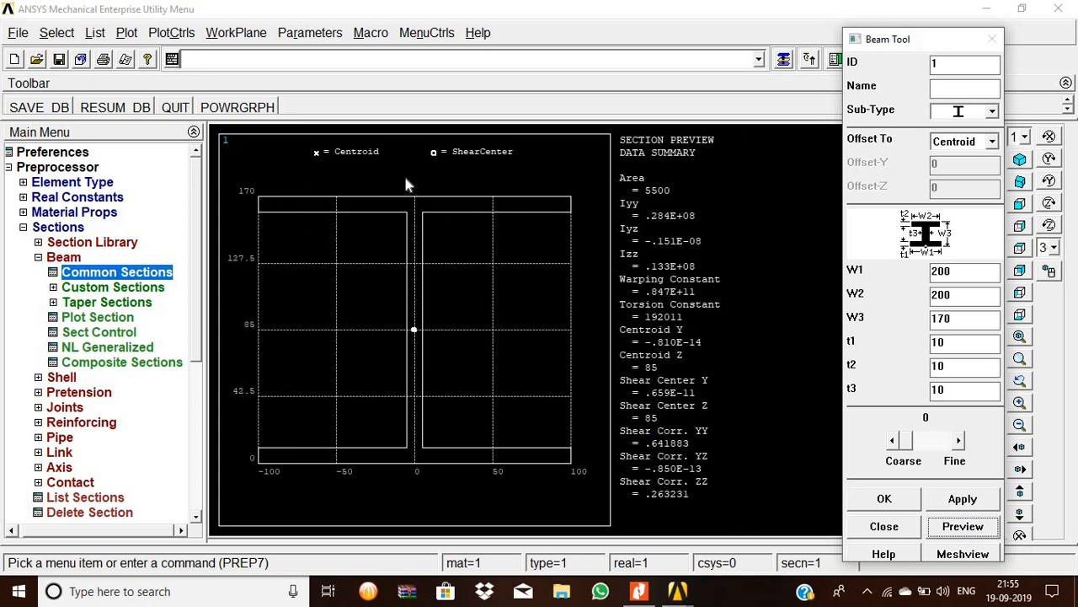
mouse_move(815, 379)
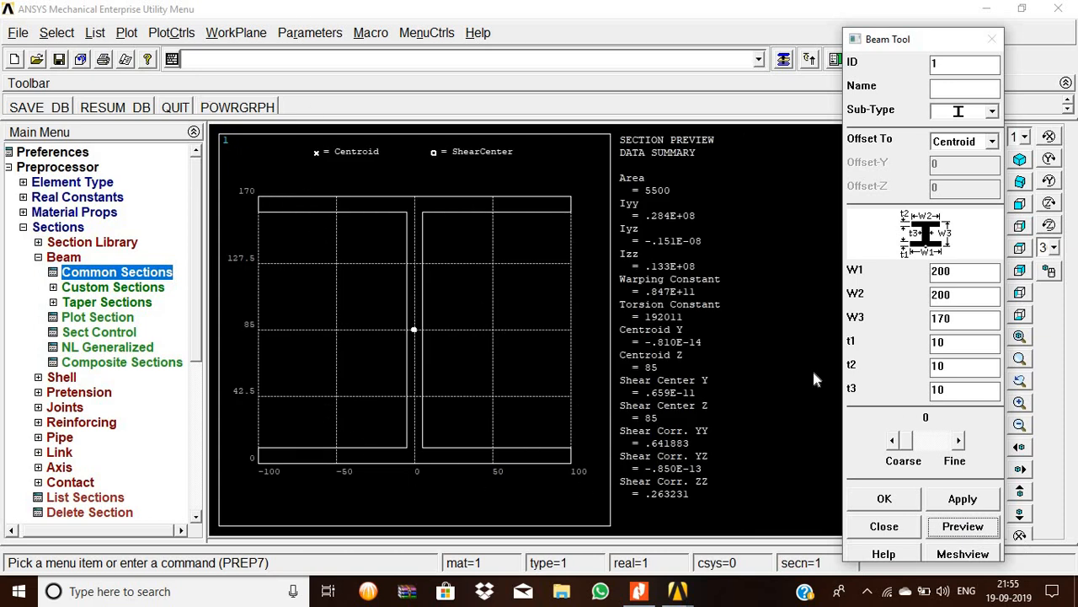
mouse_move(273, 435)
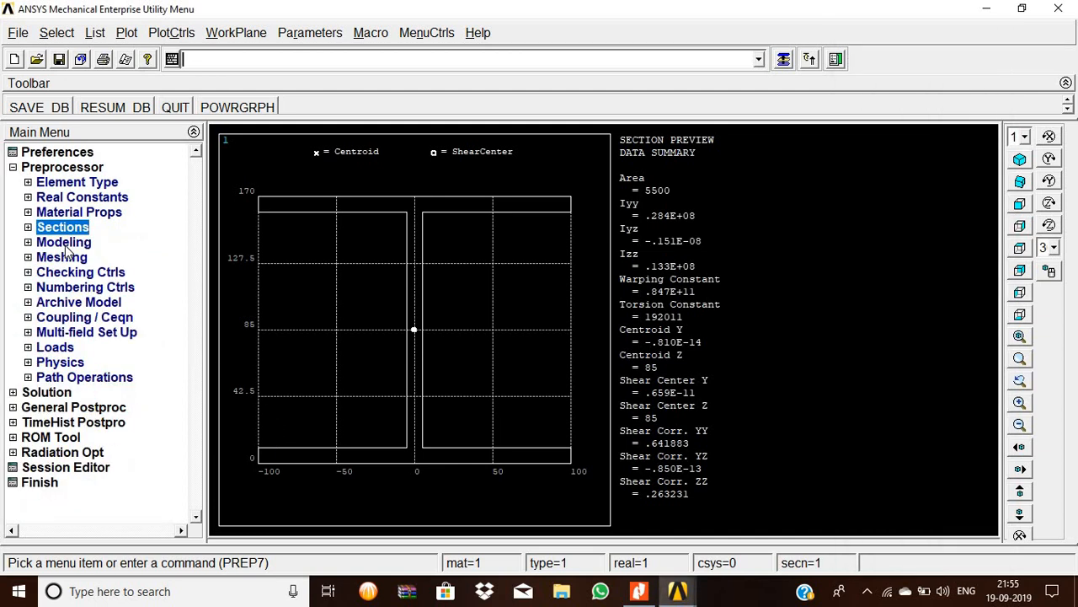
Step: Create keypoint 1 at 0,0,0 and keypoint 2 at 200,0,0 in the active CS
left_click(64, 243)
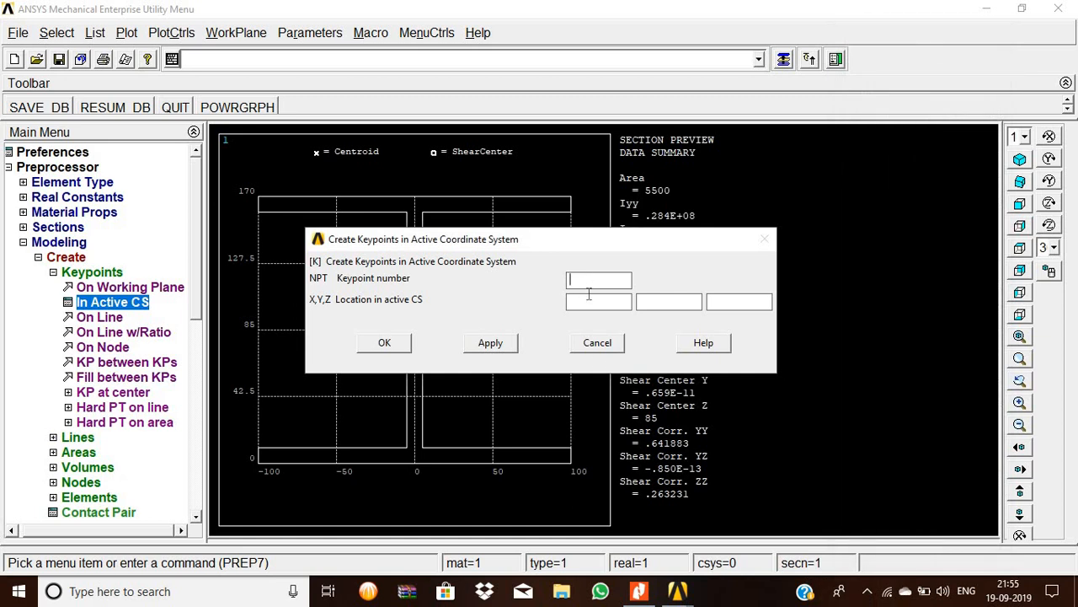
type("1")
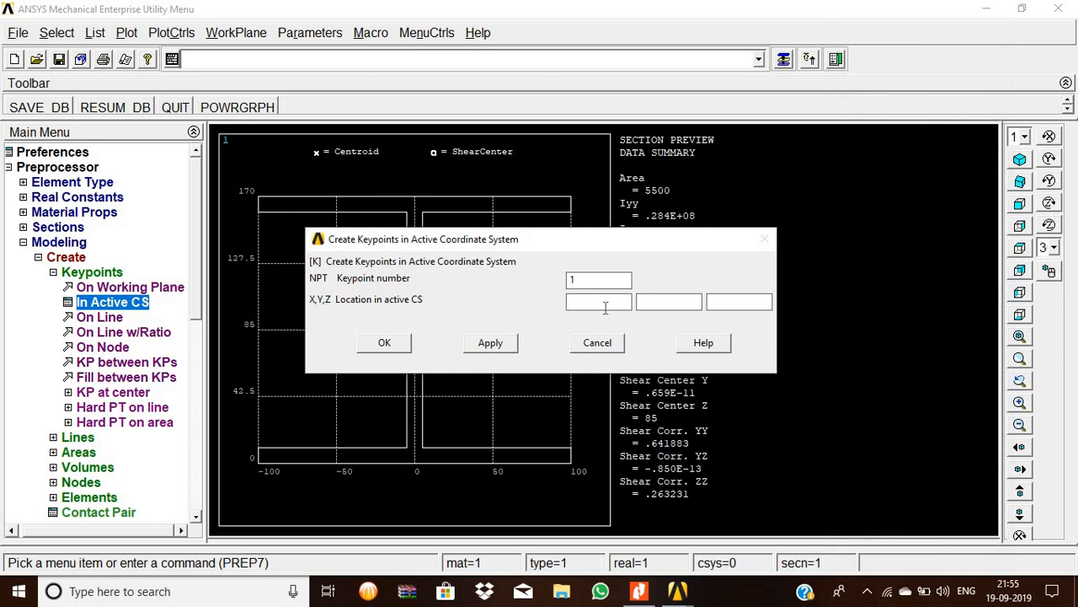
type("0")
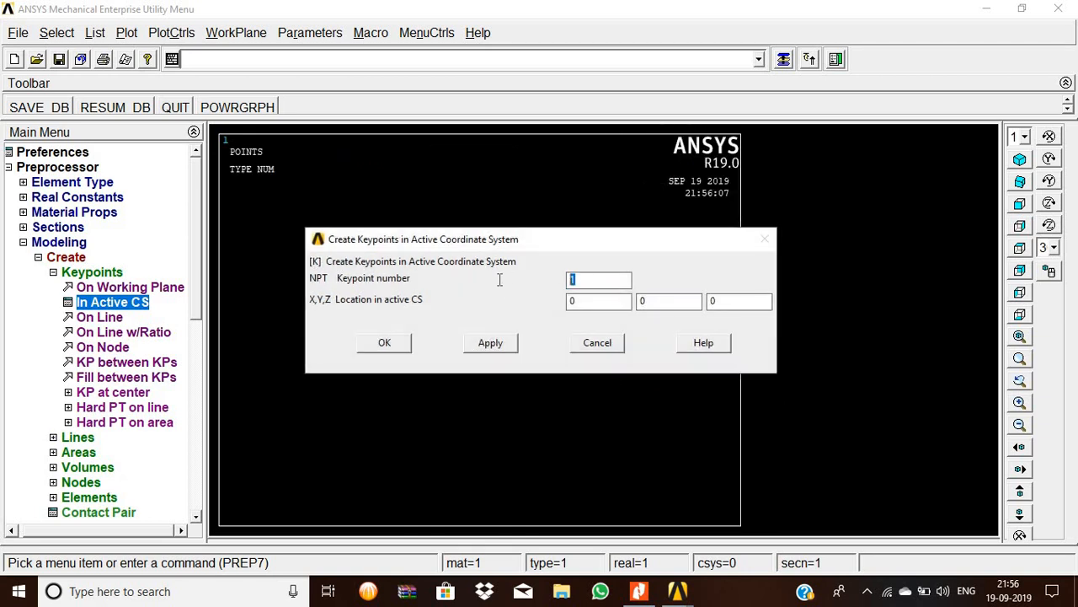
type("2")
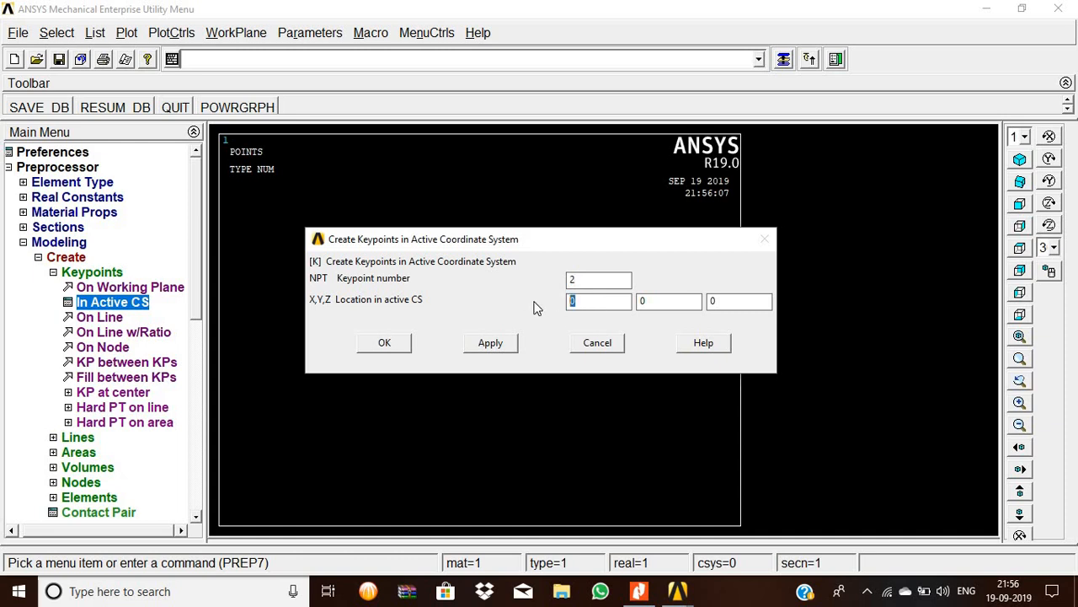
type("2-")
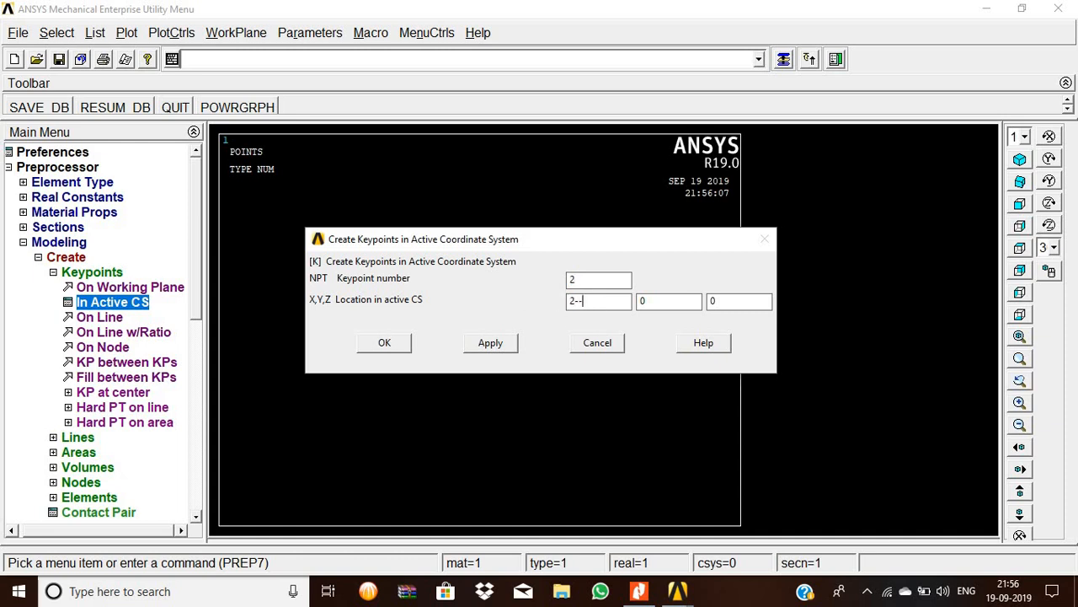
type("200")
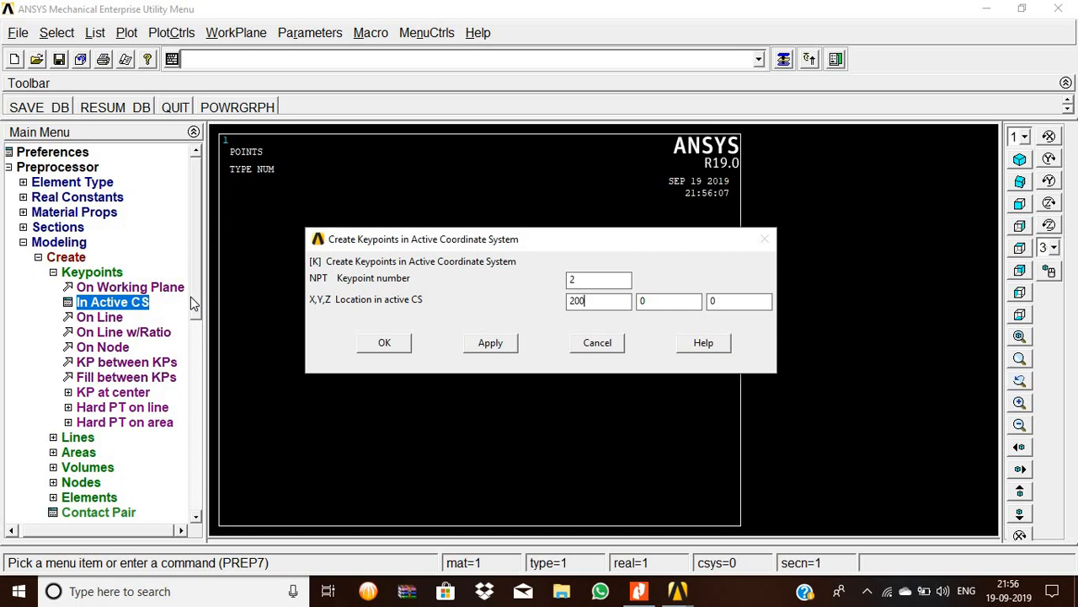
left_click(385, 342)
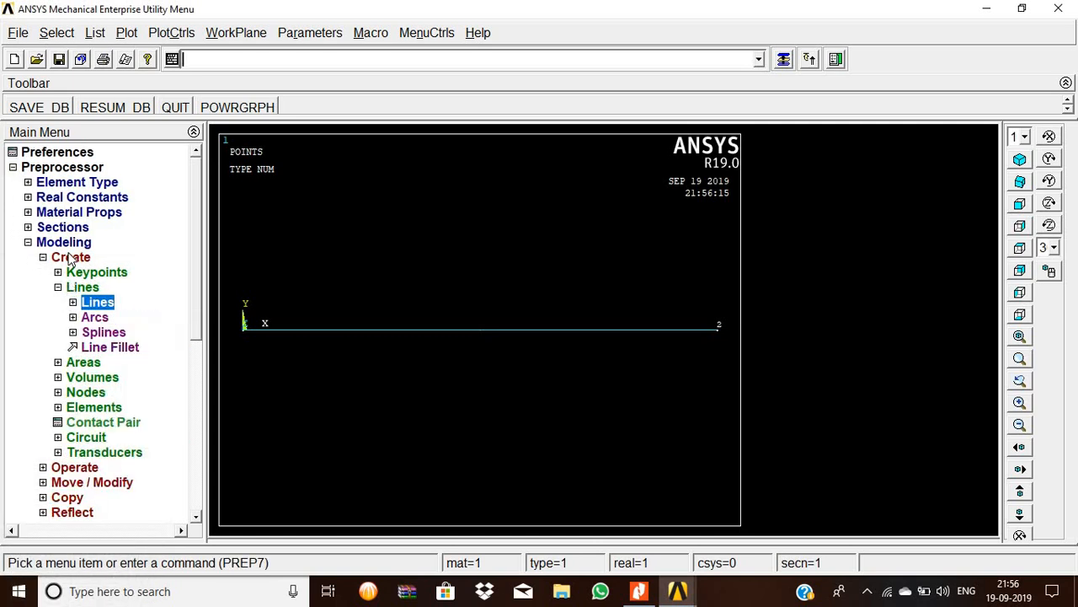
Step: Expand the Meshing commands after the line between keypoints 1 and 2 exists
left_click(61, 256)
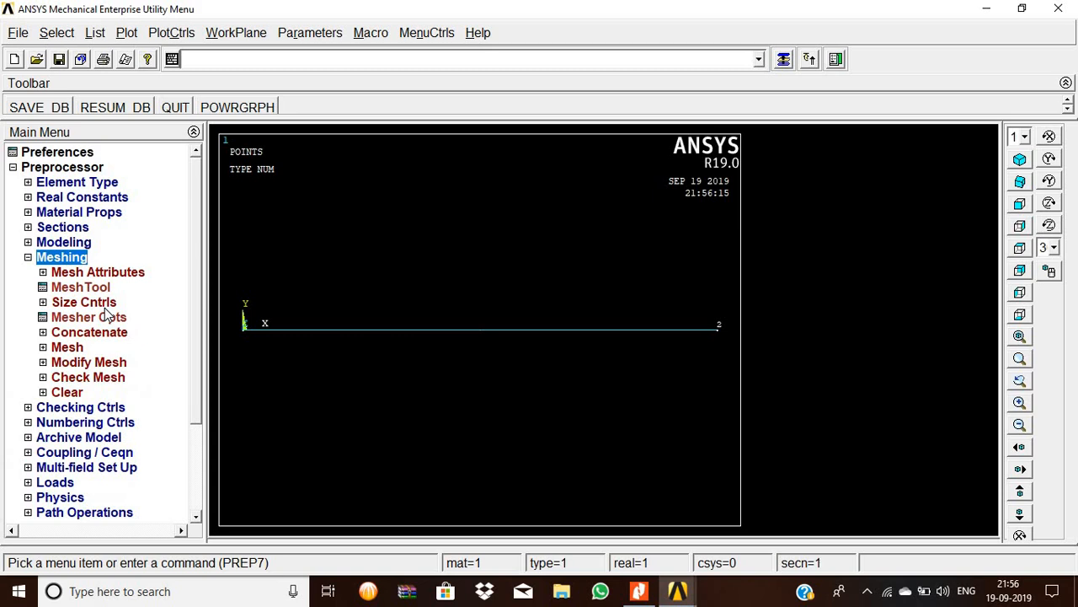
mouse_move(92, 310)
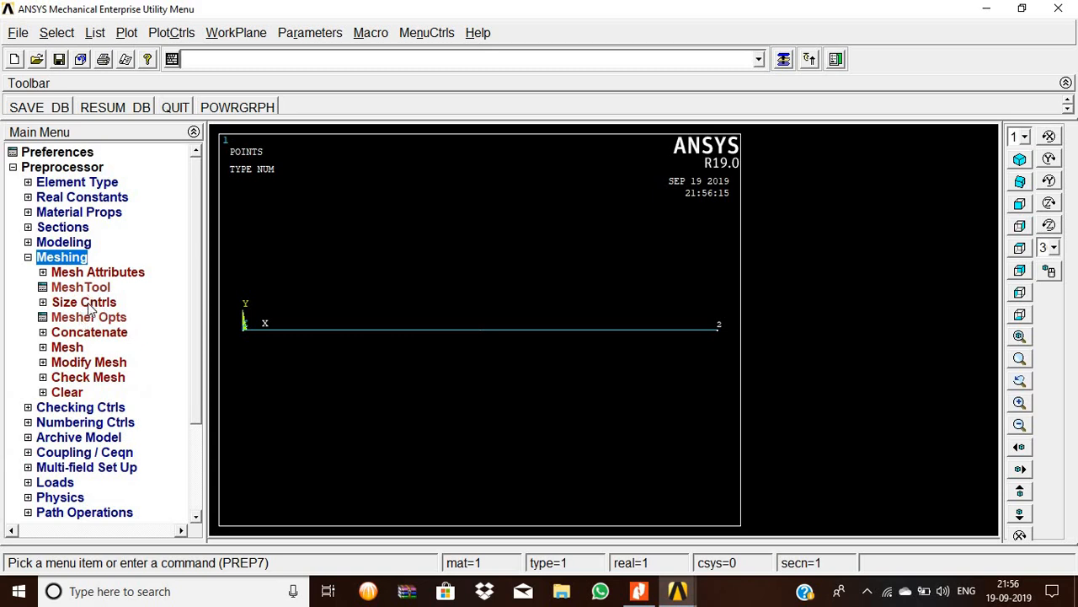
Step: Set a manual size of 50 divisions on all lines
left_click(84, 301)
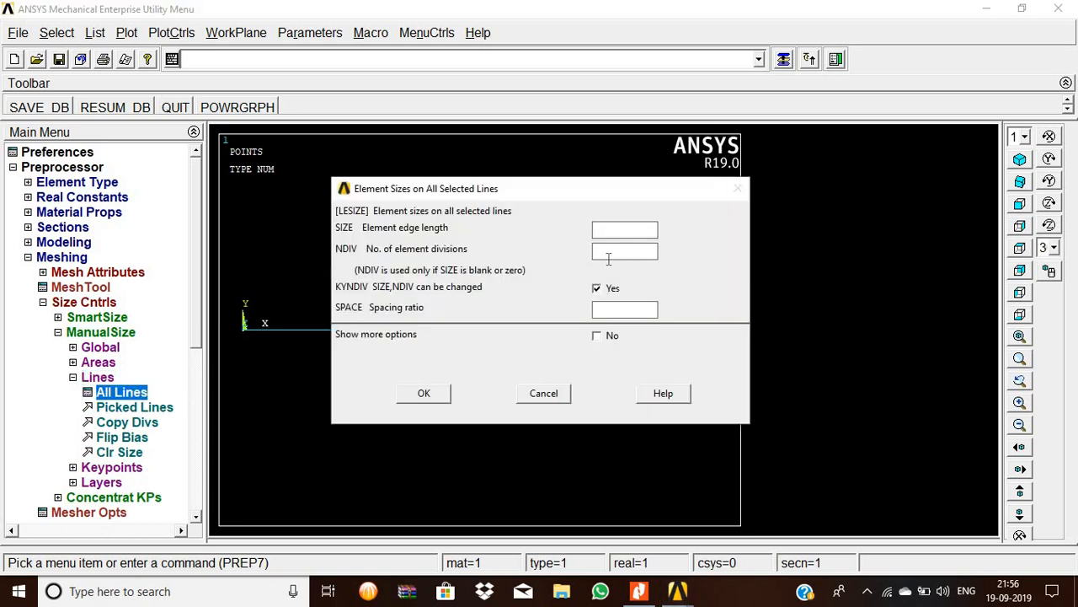
type("50")
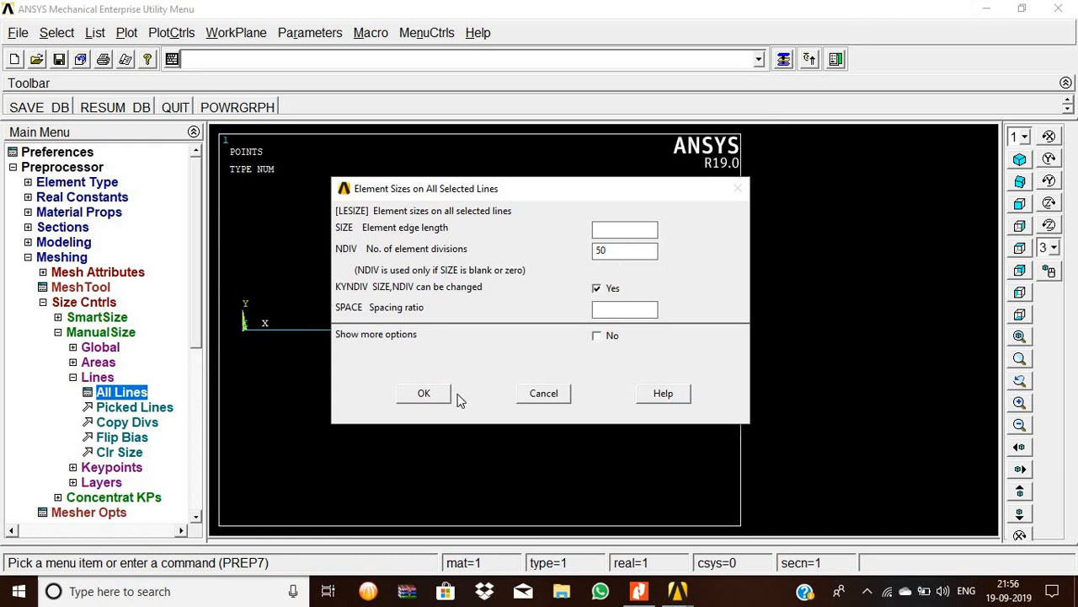
left_click(425, 393)
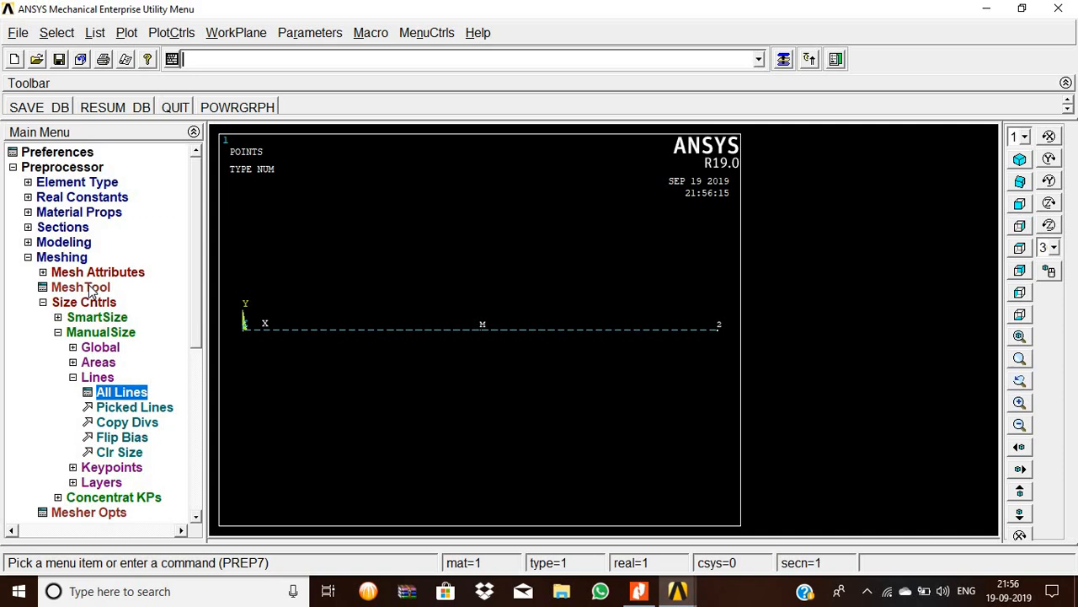
Step: Mesh the picked beam line with the MeshTool
left_click(81, 286)
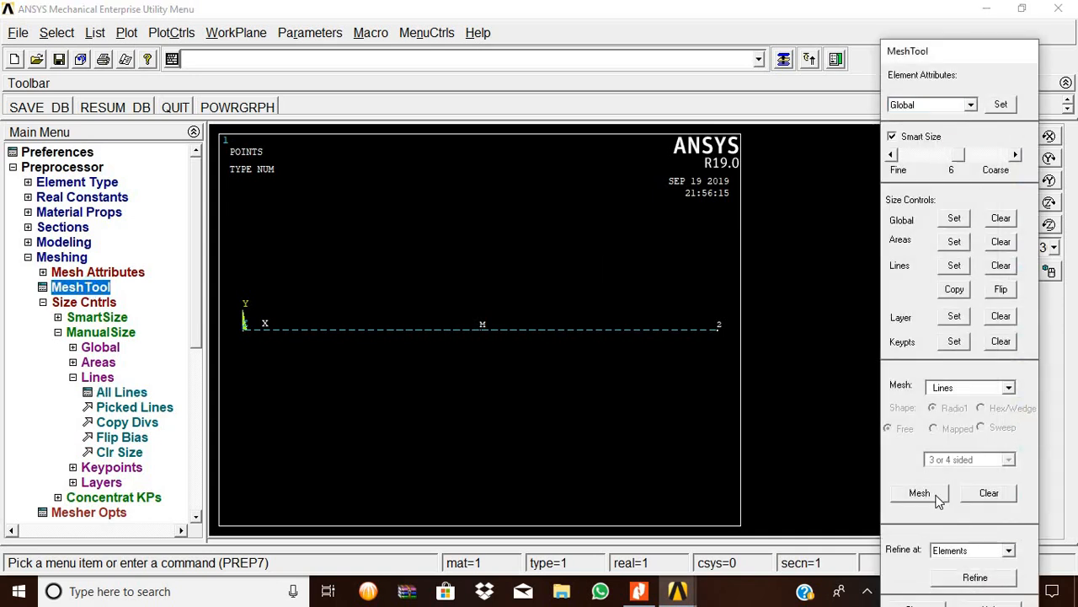
left_click(920, 492)
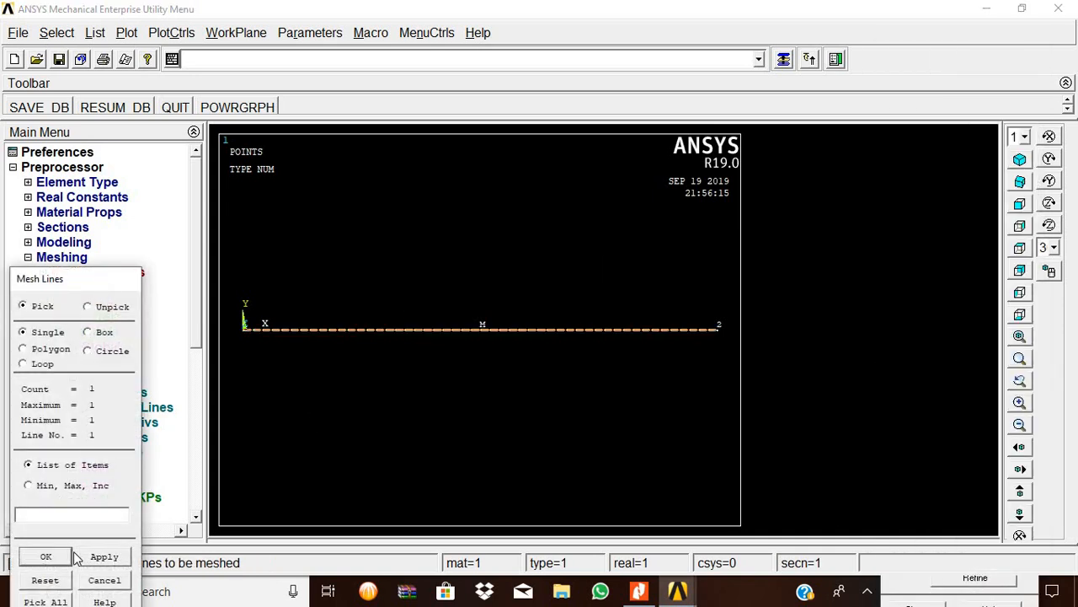
left_click(46, 556)
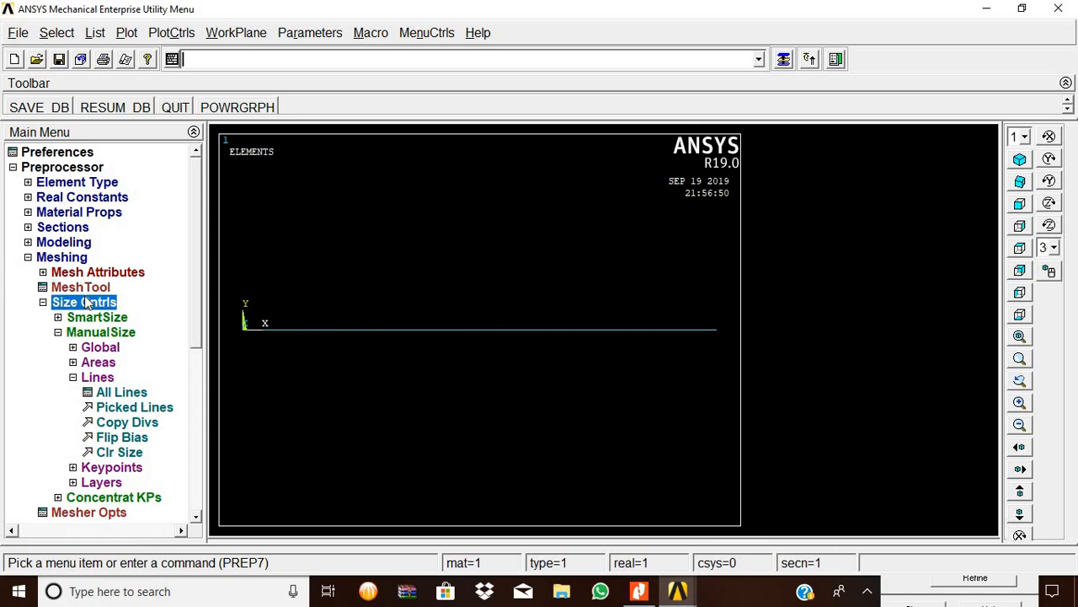
Step: Apply an All DOF displacement constraint on keypoint 1 at the fixed end
left_click(27, 257)
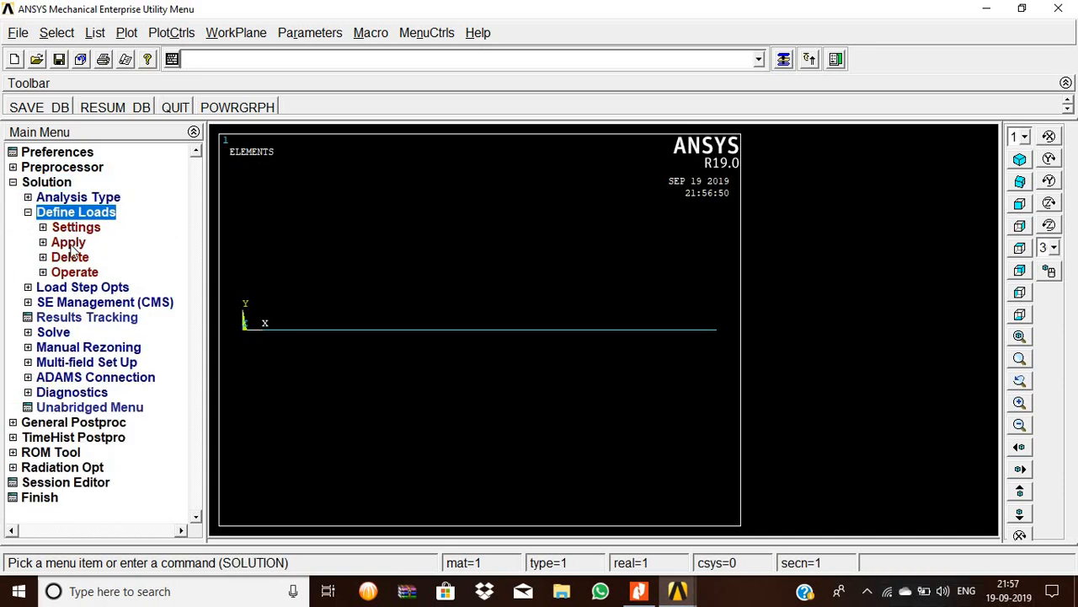
left_click(67, 242)
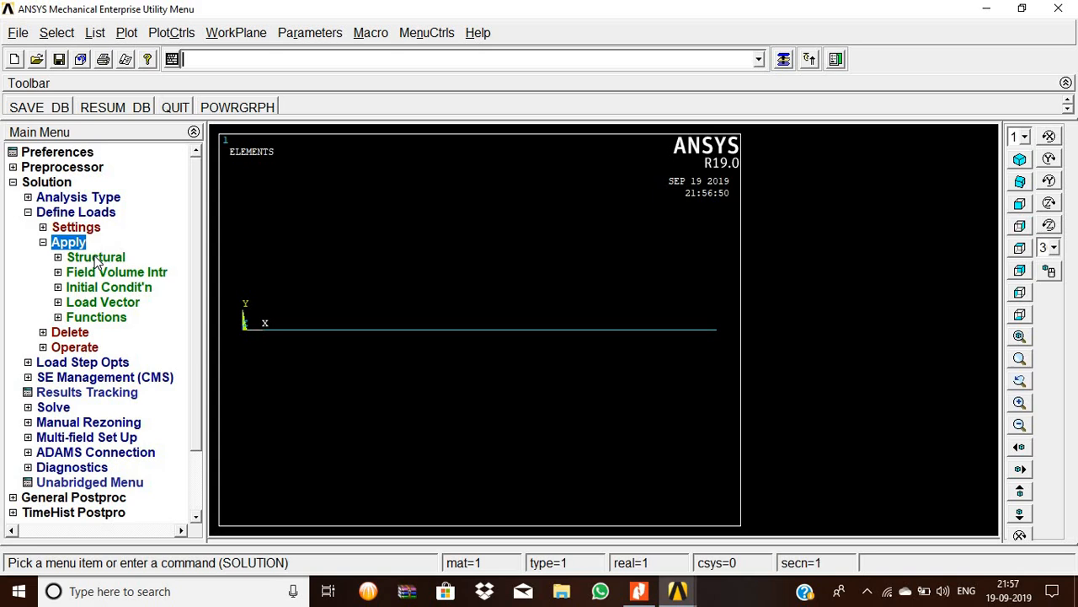
left_click(96, 256)
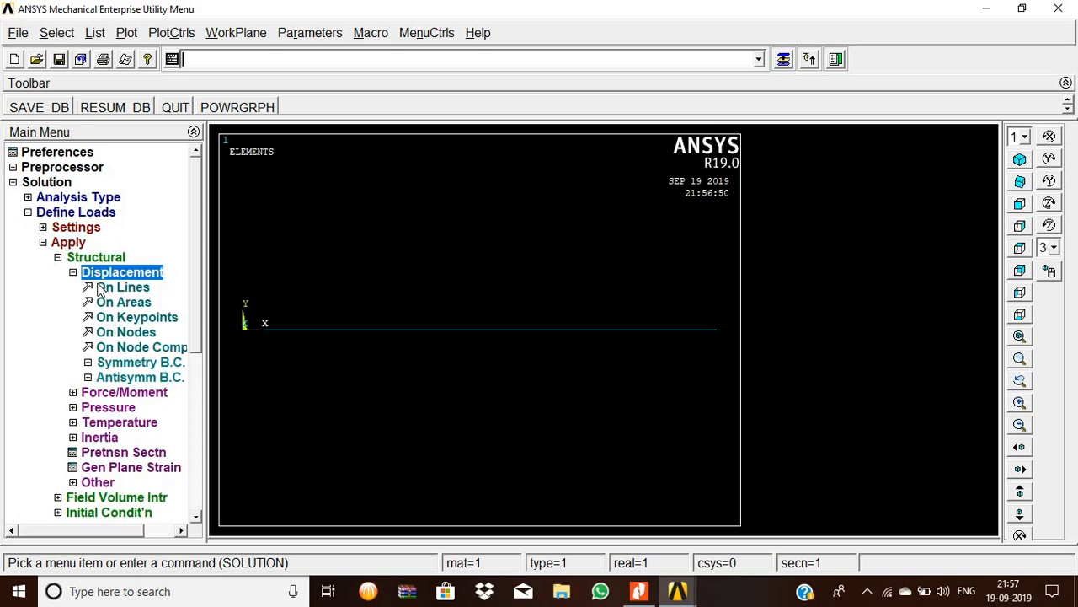
left_click(136, 317)
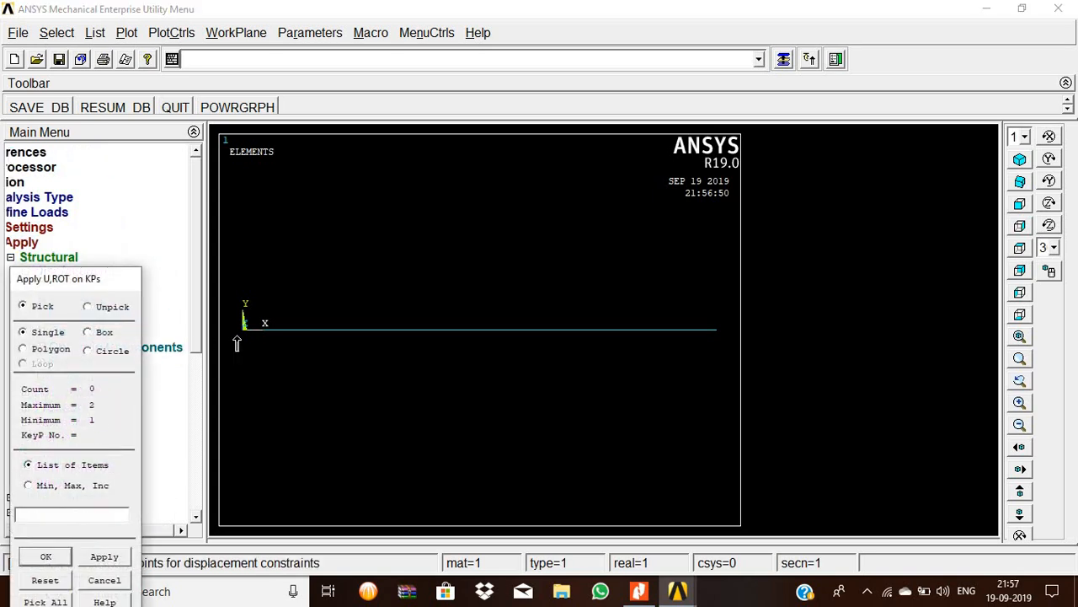
left_click(242, 327)
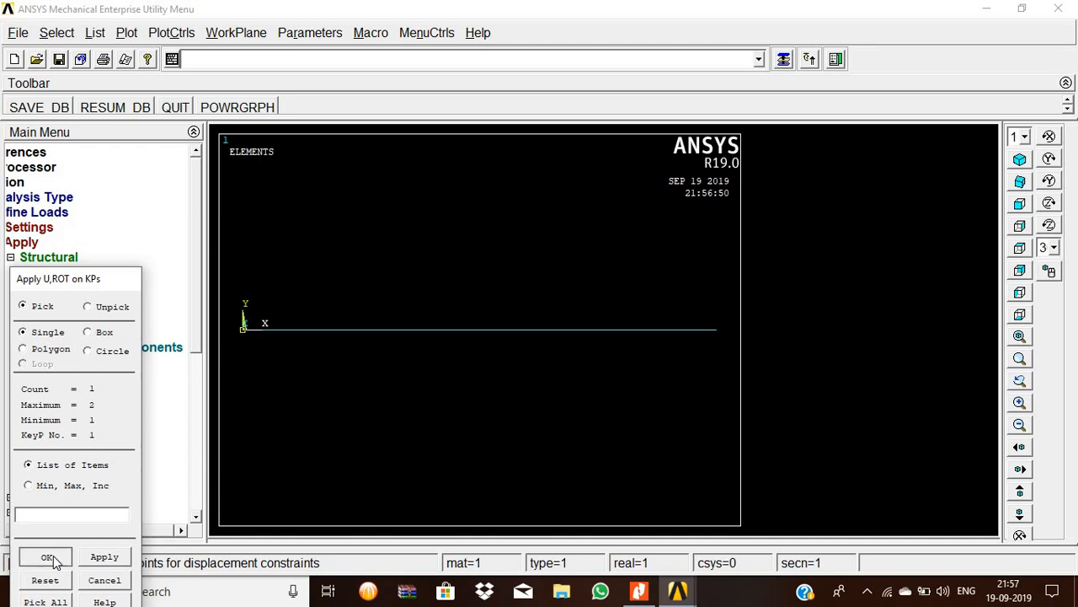
left_click(47, 556)
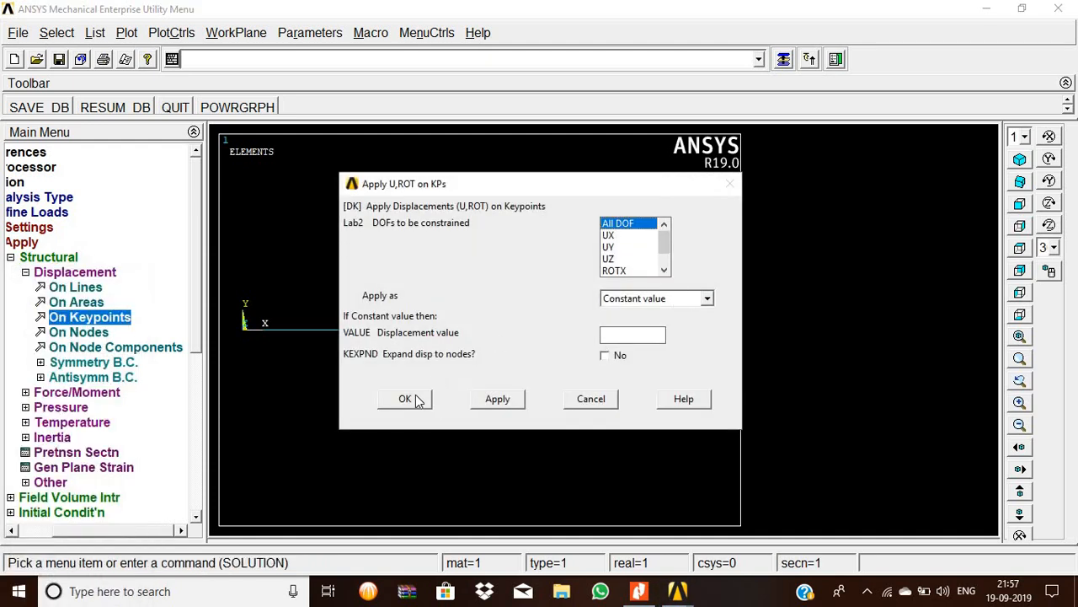
left_click(404, 398)
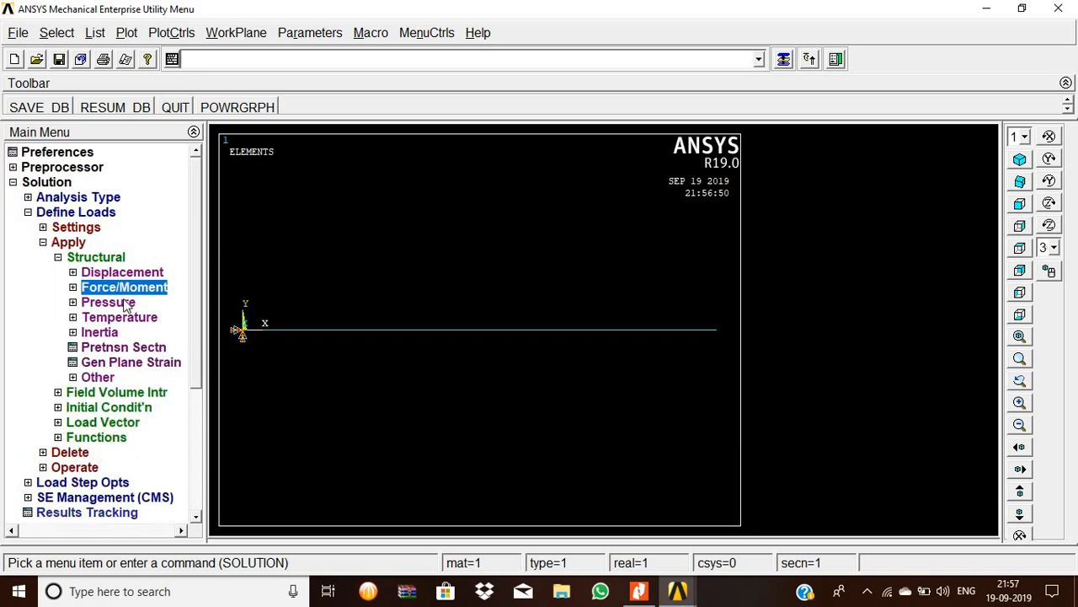
Step: Apply a nodal force FY = -1000 on the node at the beam's free end
left_click(125, 286)
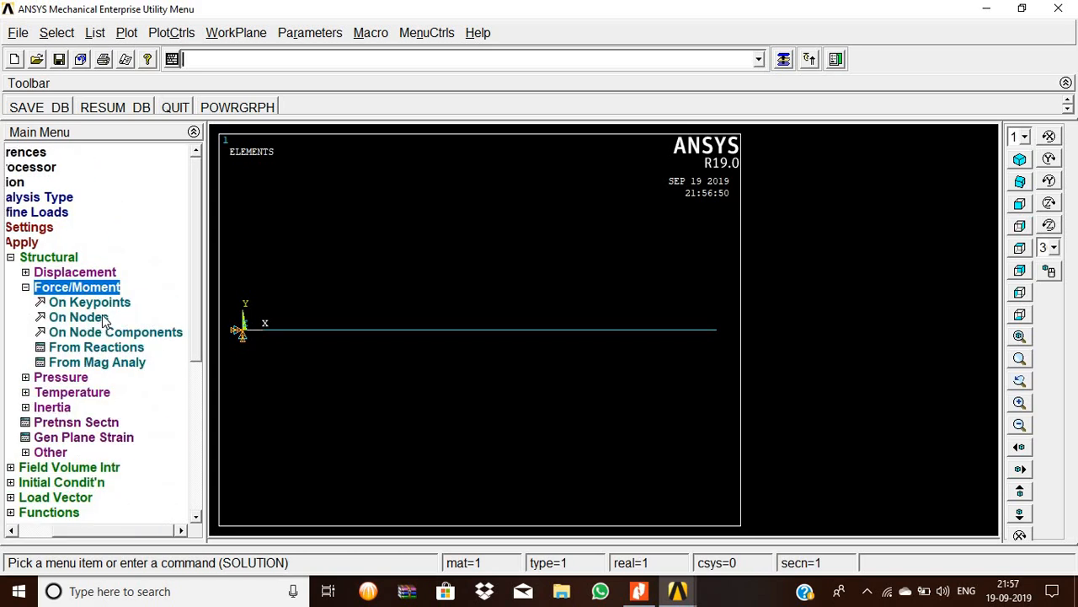
left_click(78, 317)
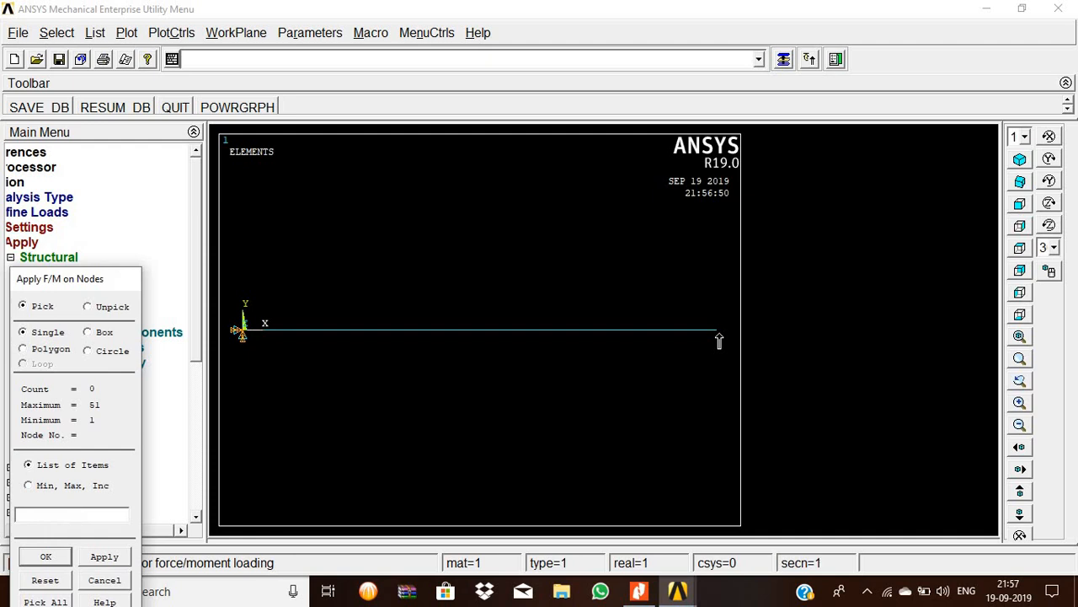
left_click(718, 328)
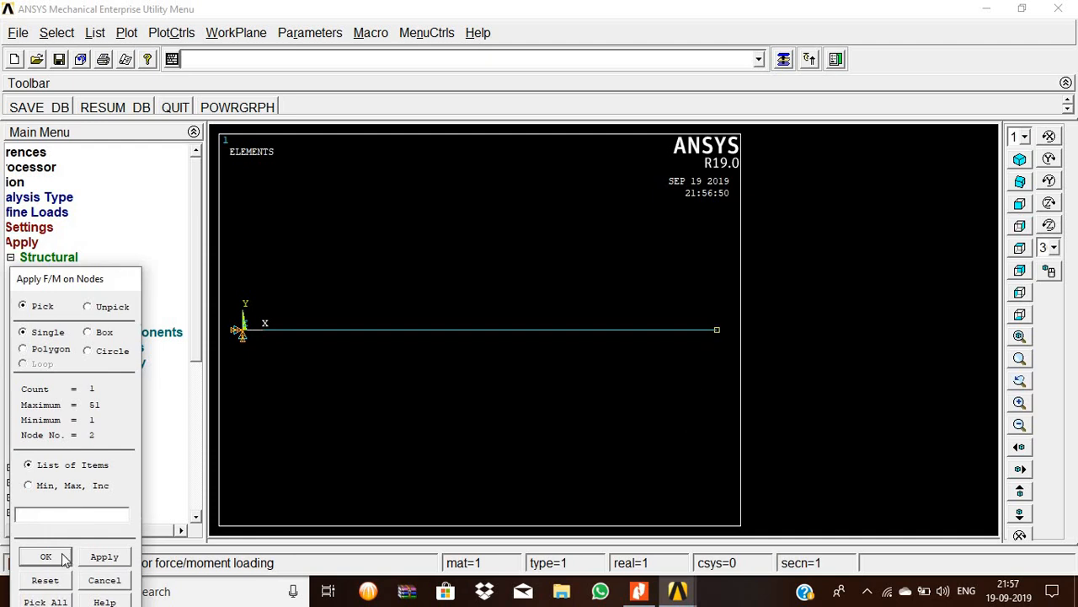
left_click(46, 556)
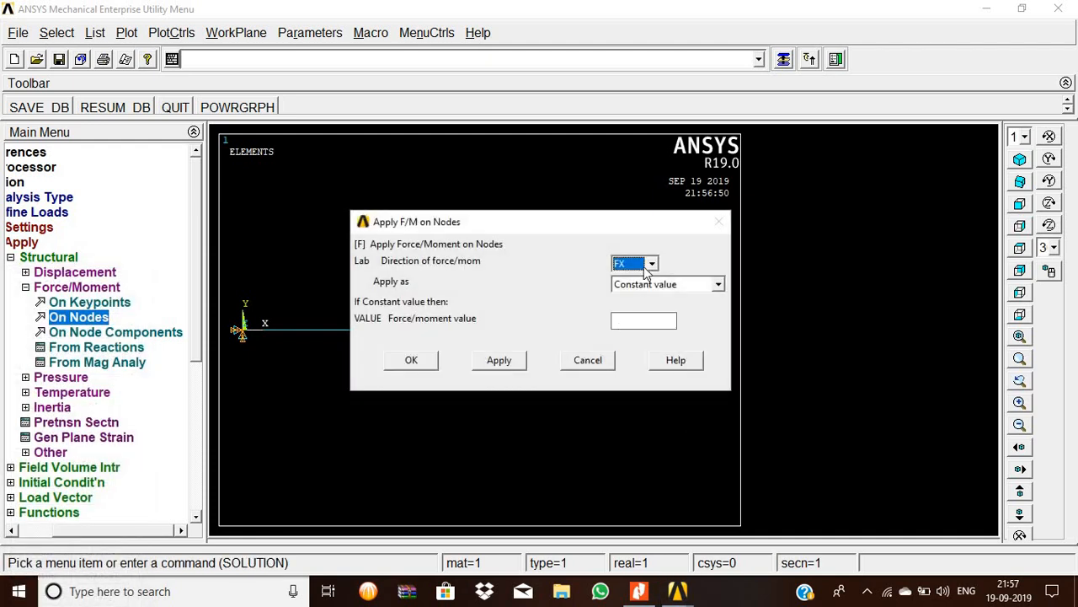
left_click(651, 262)
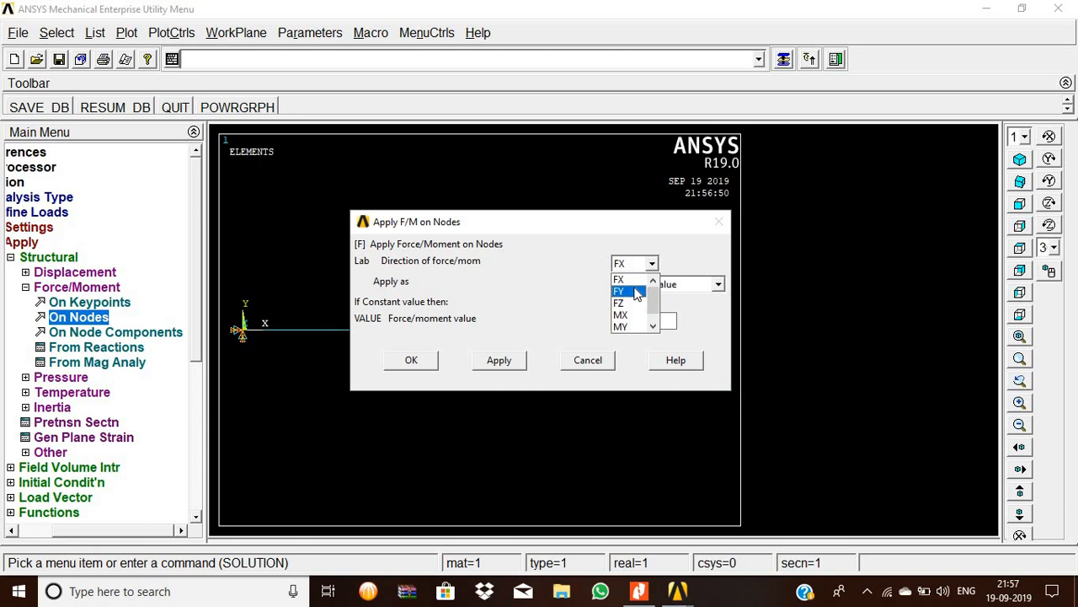
left_click(618, 291)
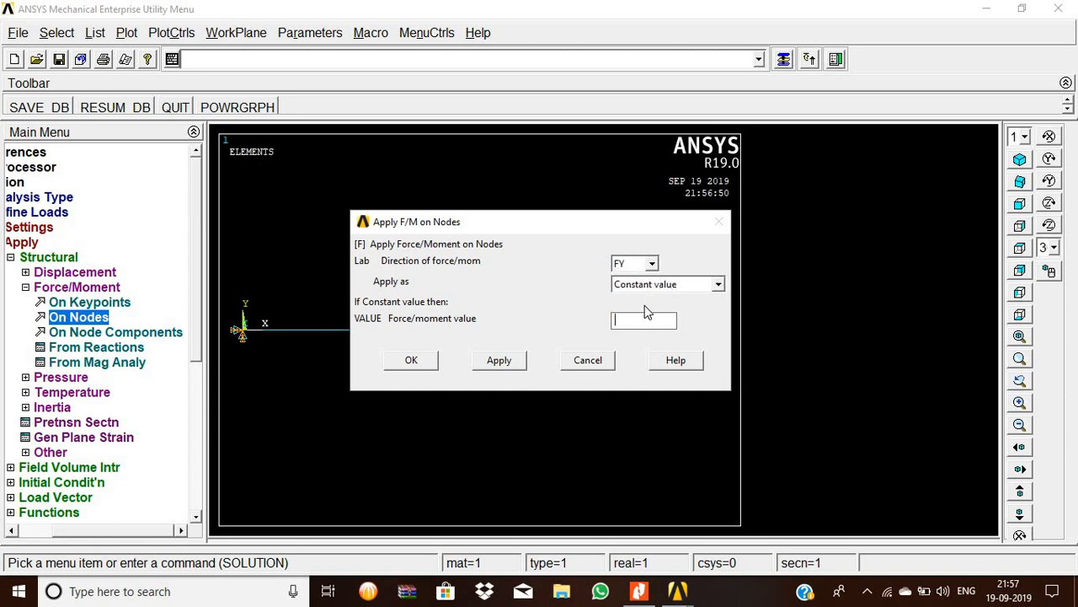
type("-1000")
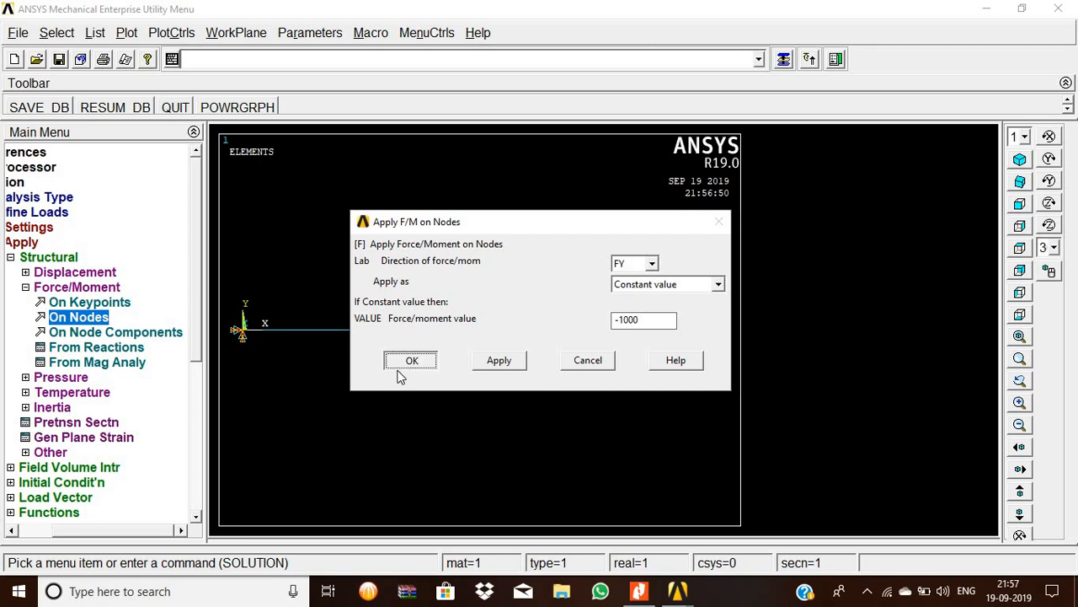
left_click(411, 360)
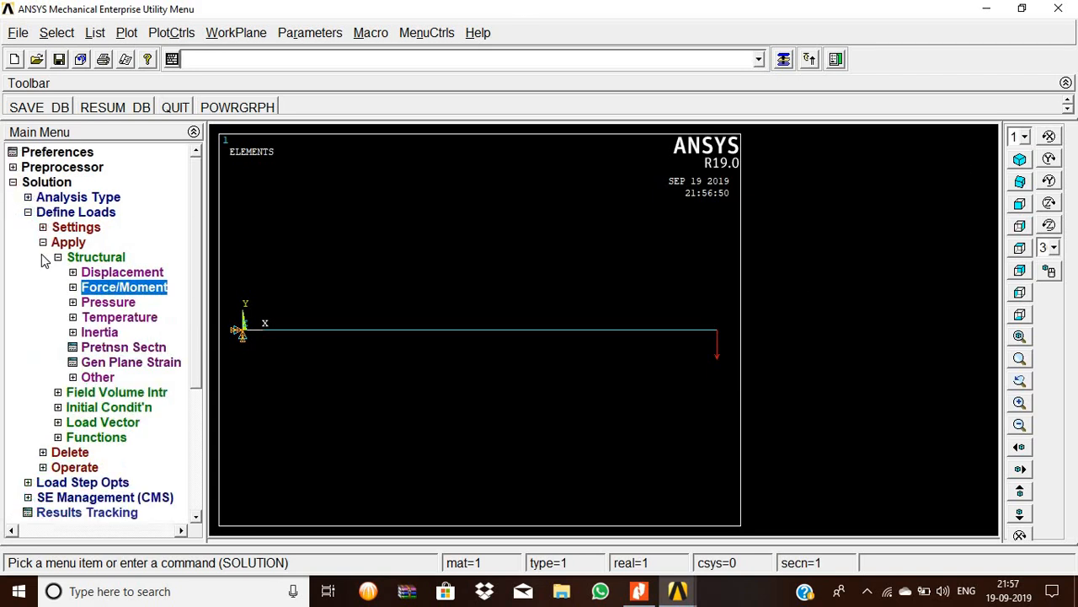
left_click(43, 243)
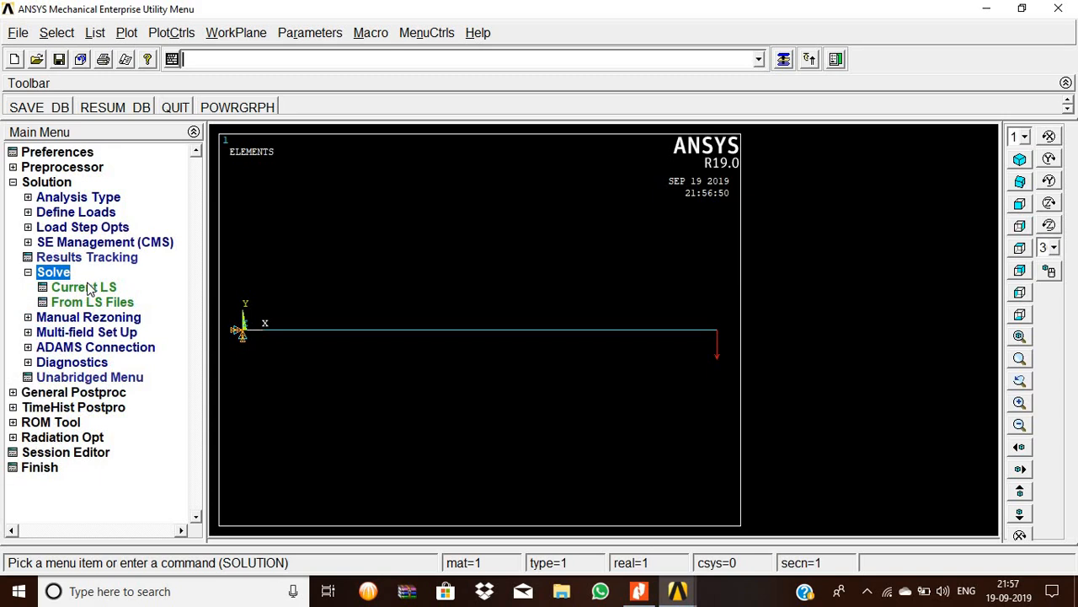
Step: Solve the current load step and dismiss the solution-done note
left_click(85, 287)
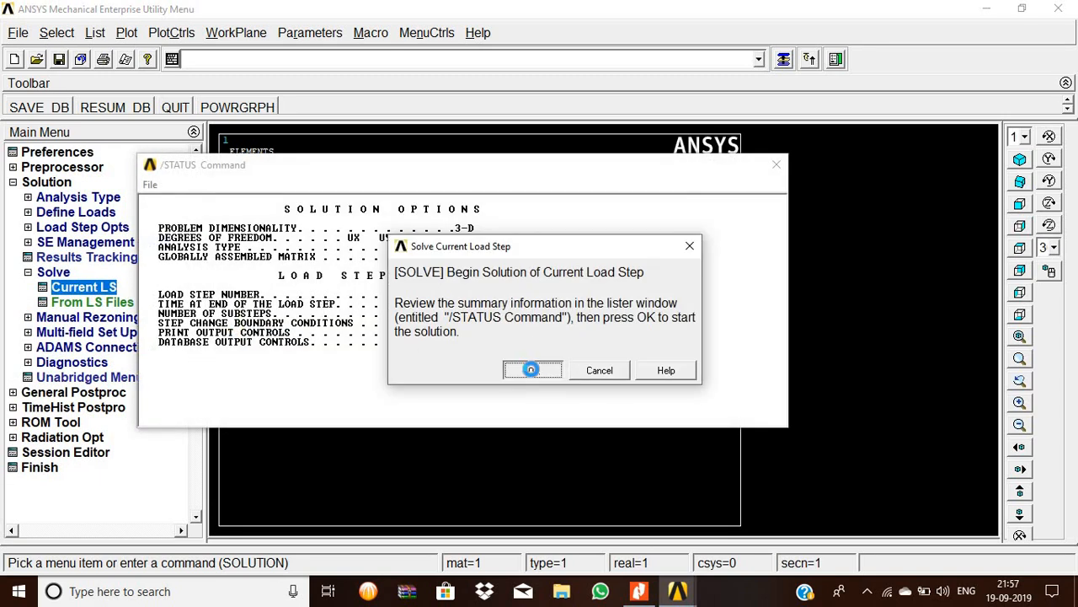
left_click(533, 371)
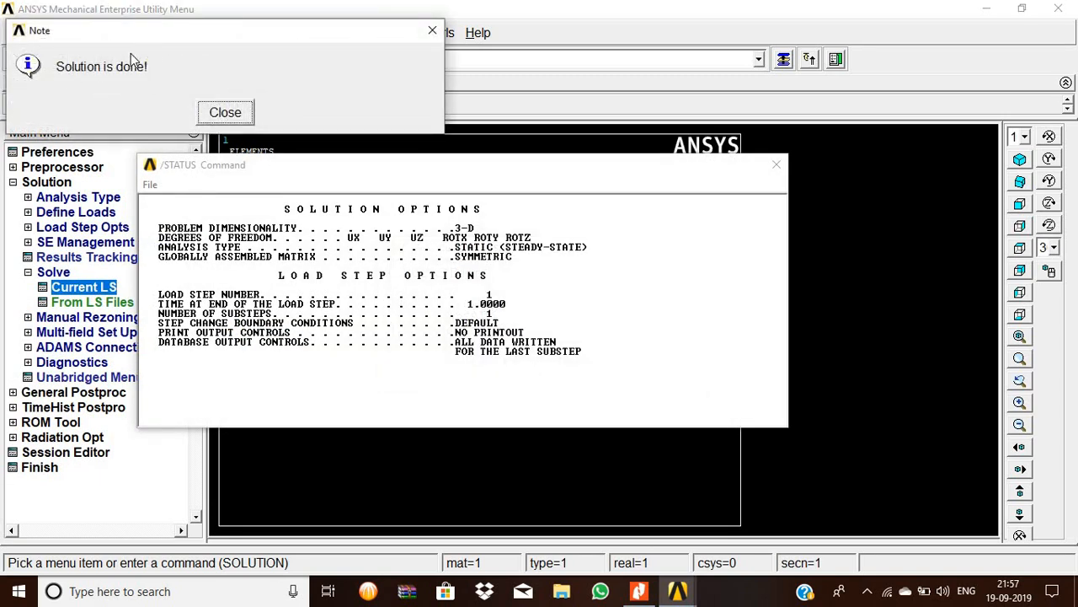
left_click(226, 112)
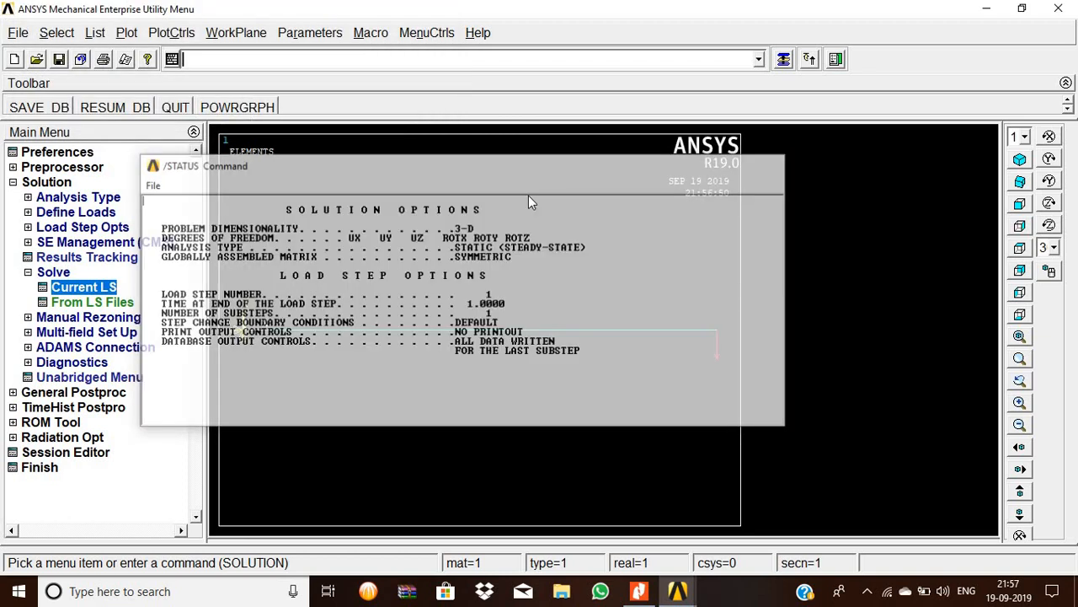
left_click(75, 195)
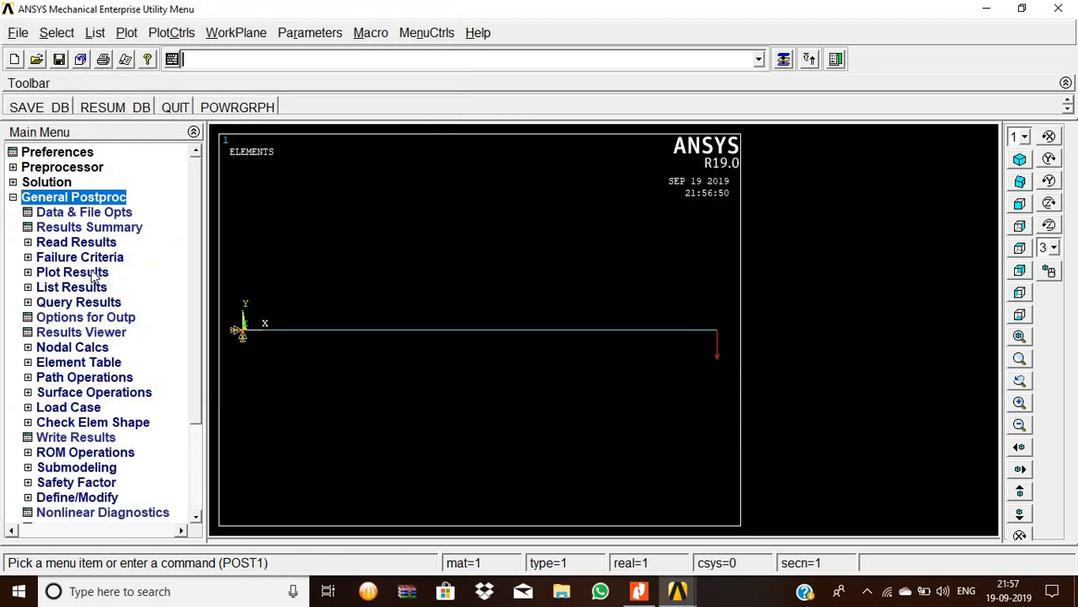
Step: Plot the beam's deformed shape only, bending downward with DMX = 0.001735
left_click(71, 271)
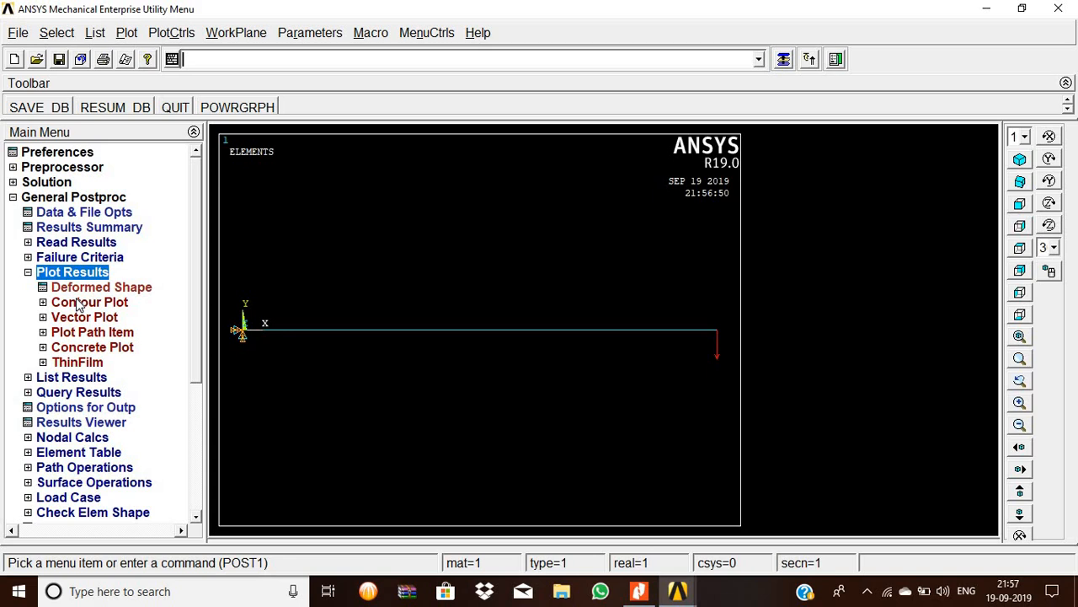
left_click(89, 302)
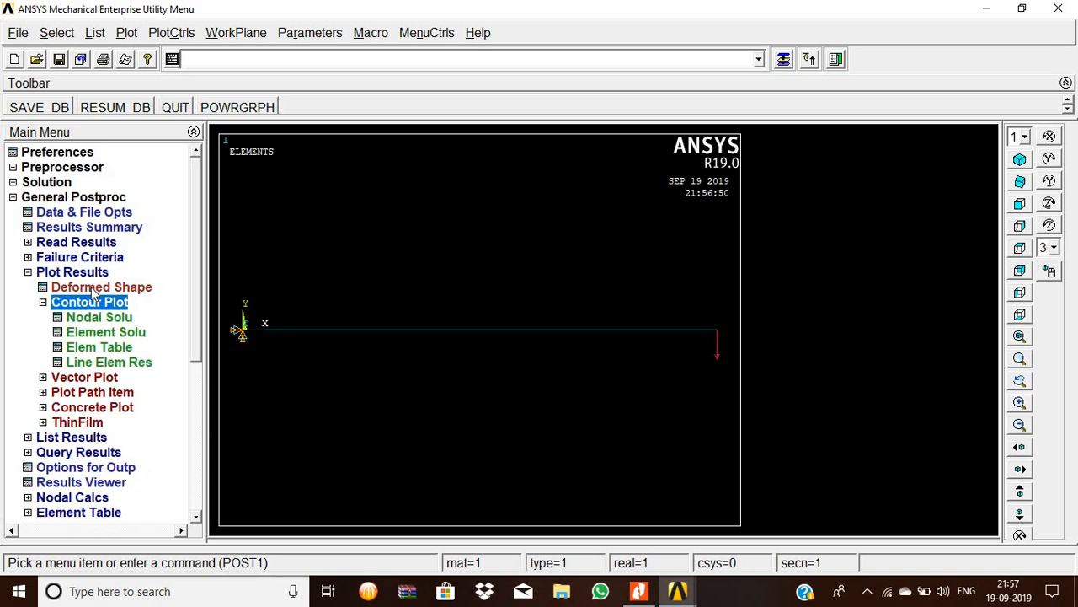
left_click(101, 287)
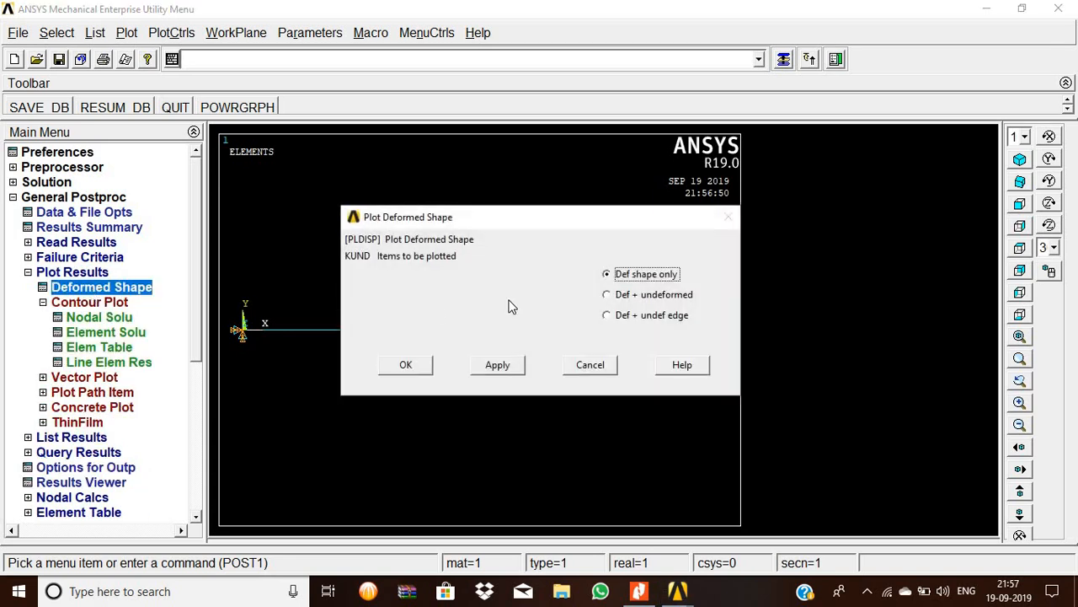
left_click(607, 293)
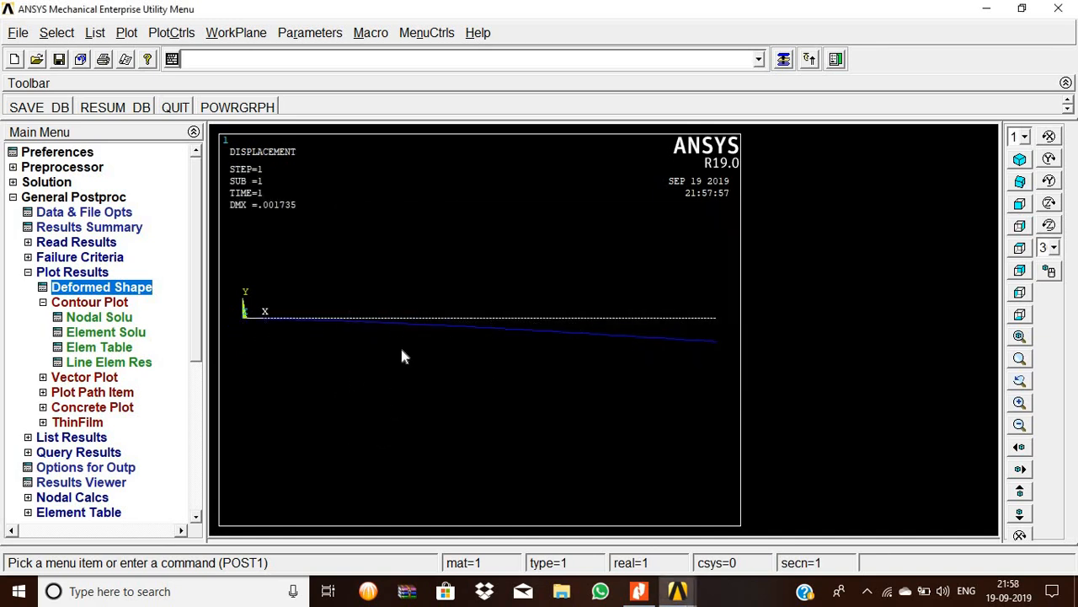
mouse_move(365, 347)
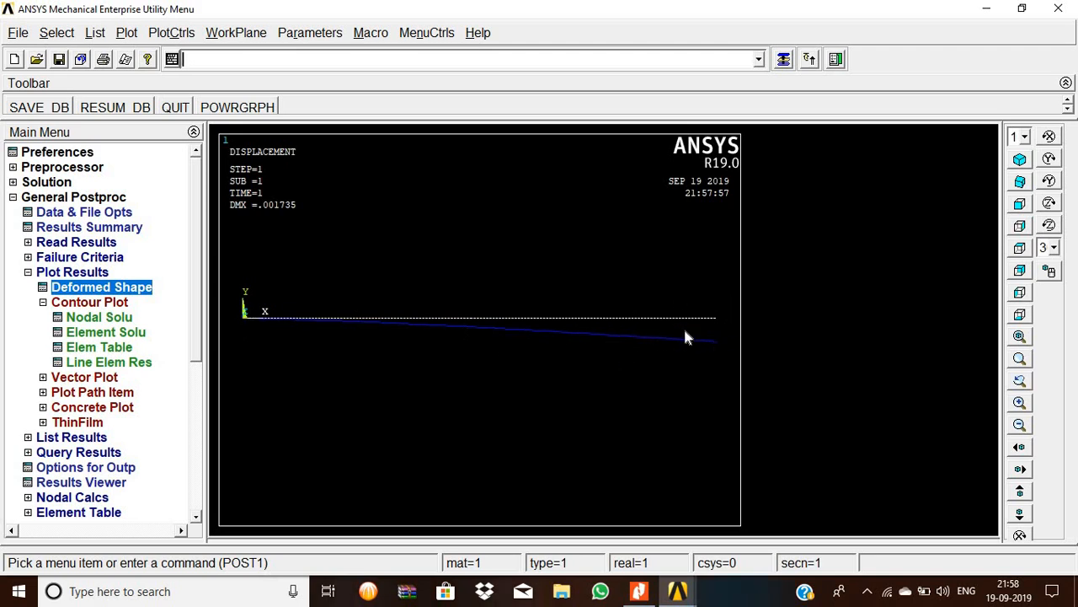
mouse_move(674, 209)
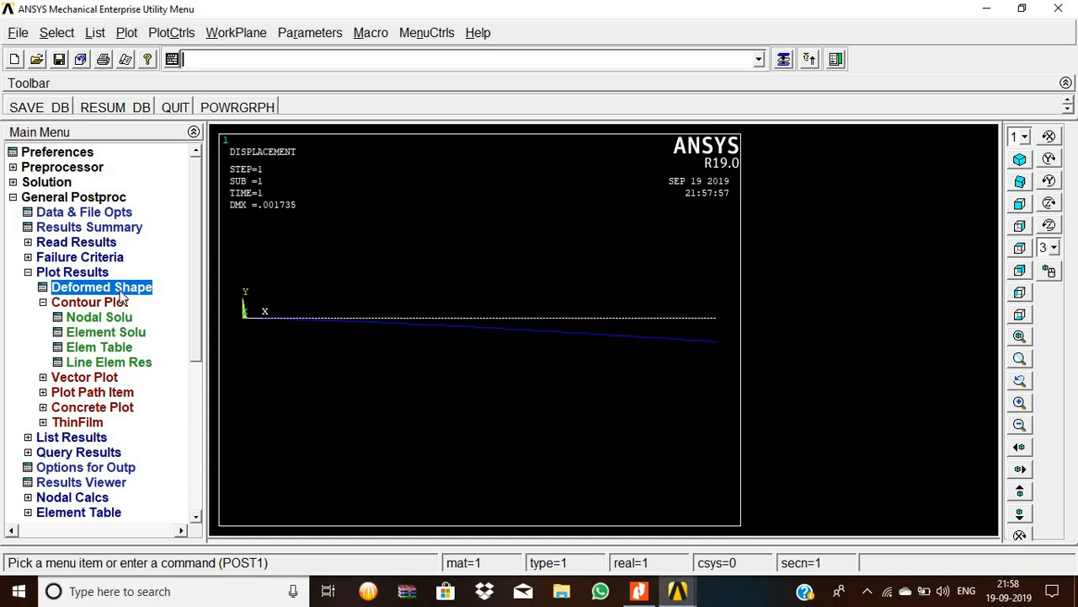
Step: Contour the nodal von Mises stress, ranging from .749E-03 to 1.48361
left_click(98, 317)
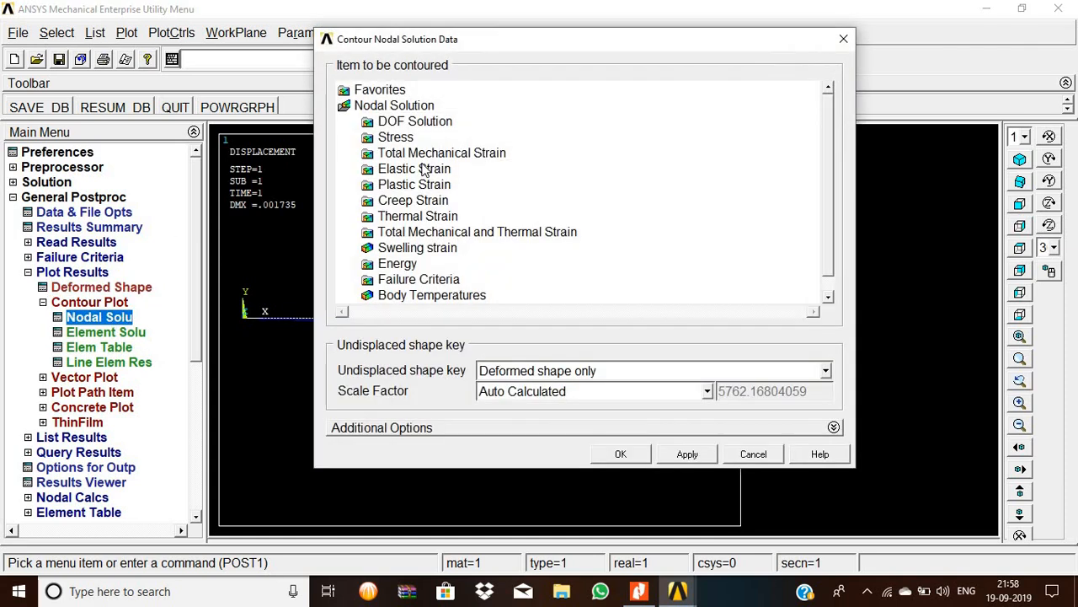
left_click(396, 137)
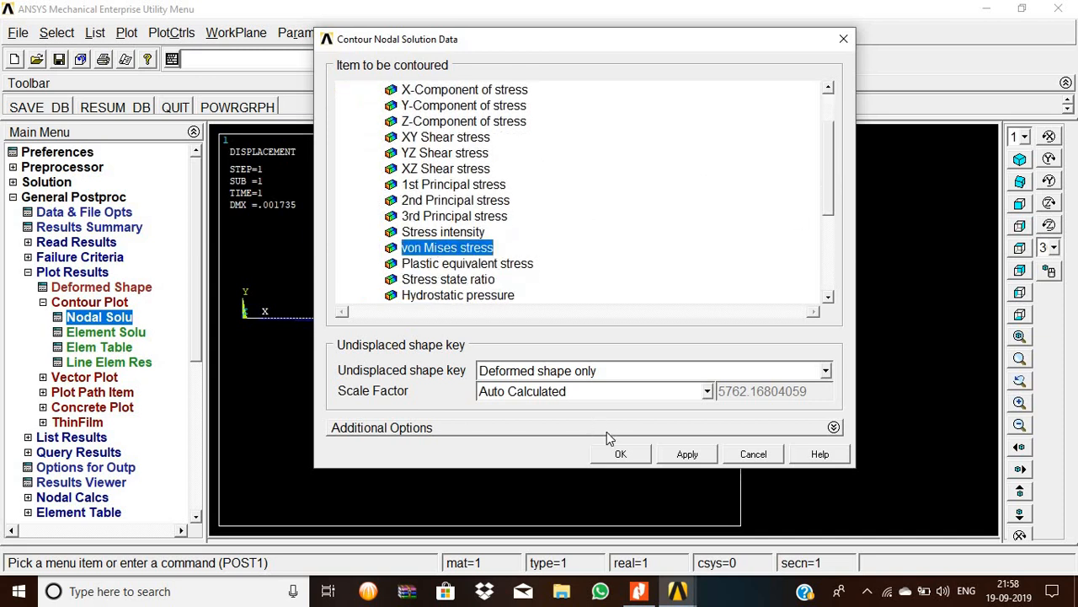
left_click(620, 453)
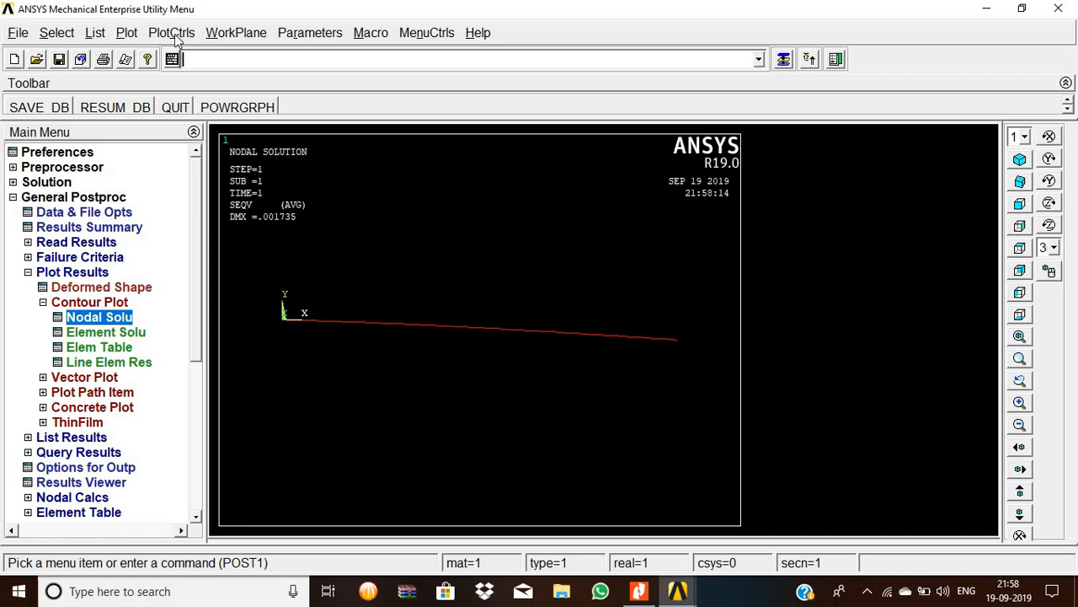
Step: Turn element shape display on so the beam shows its real 3D I-section
left_click(172, 32)
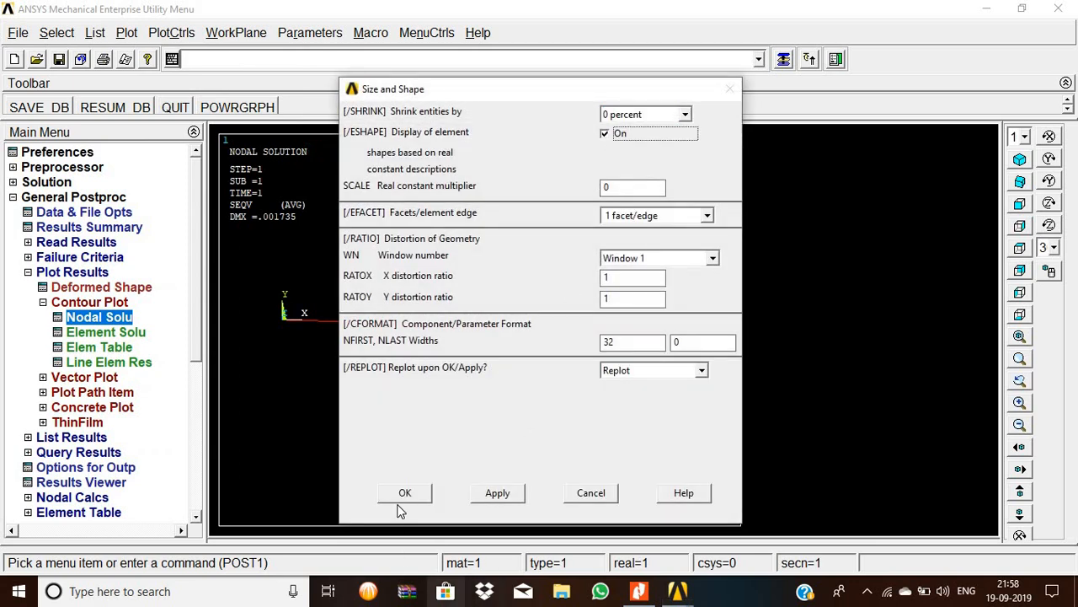
left_click(404, 492)
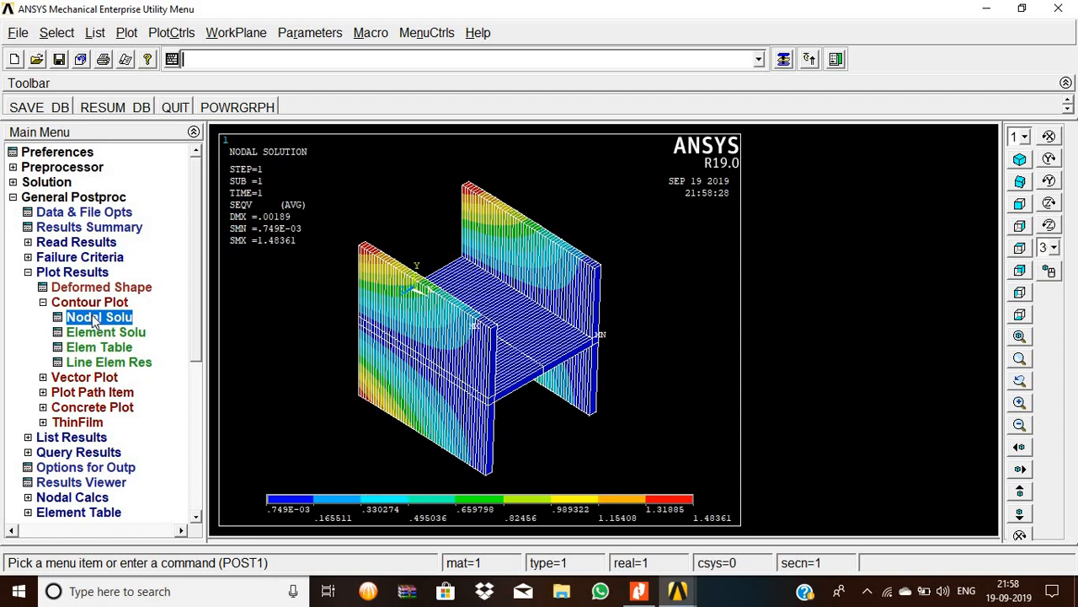
mouse_move(744, 514)
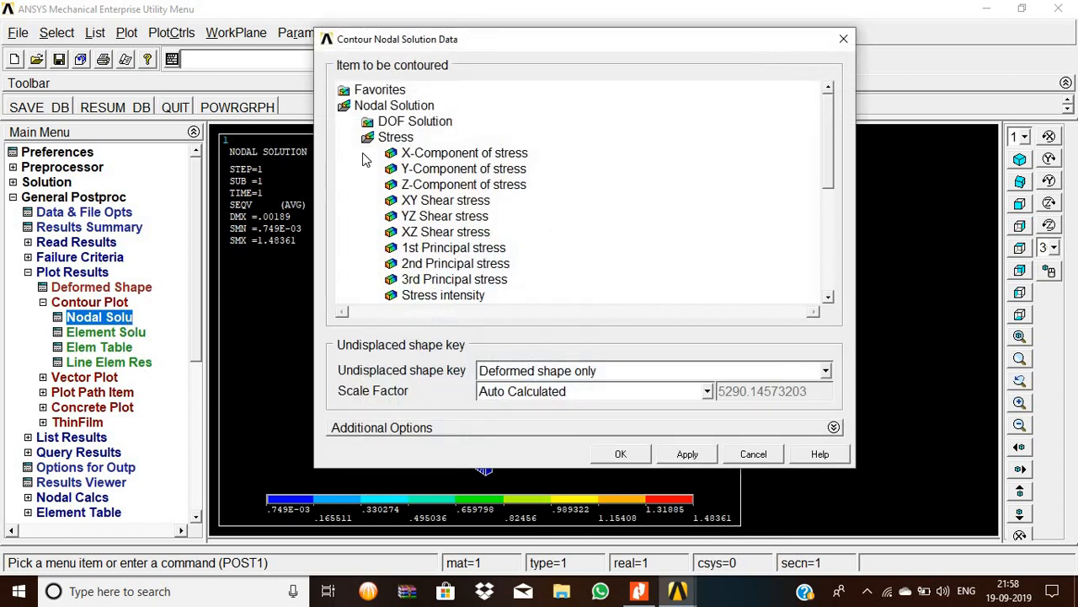
Step: Contour the DOF displacement vector sum, peaking at 0.00189 at the free end
left_click(415, 122)
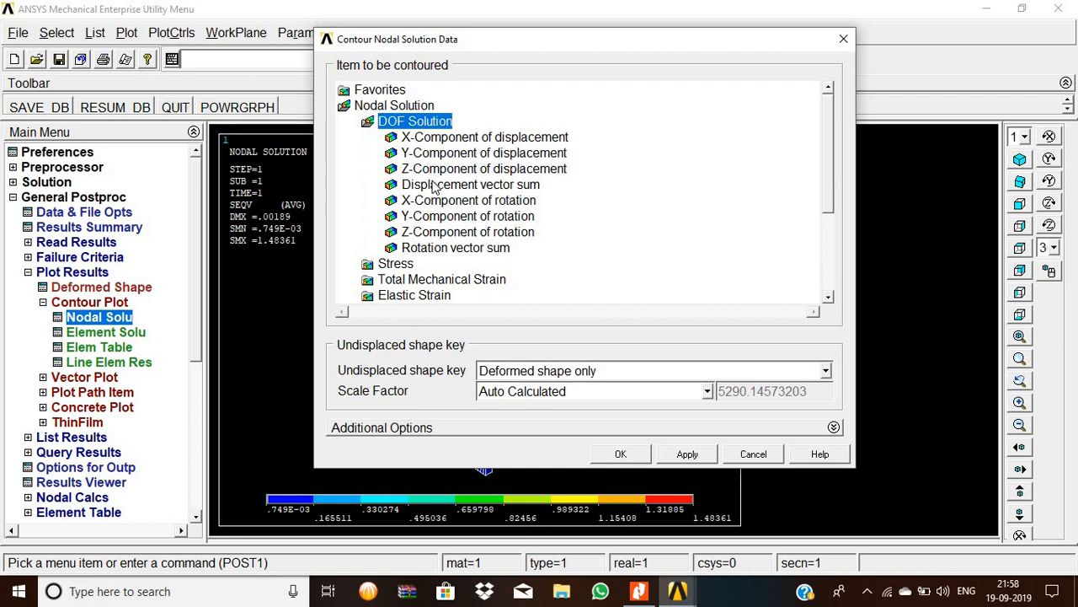
left_click(620, 453)
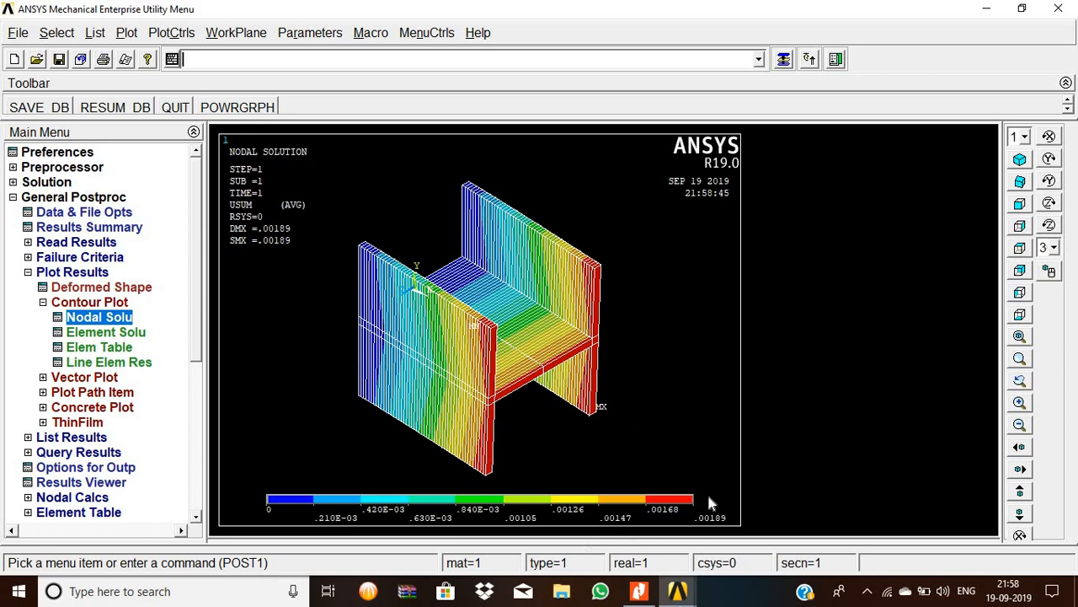
mouse_move(126, 71)
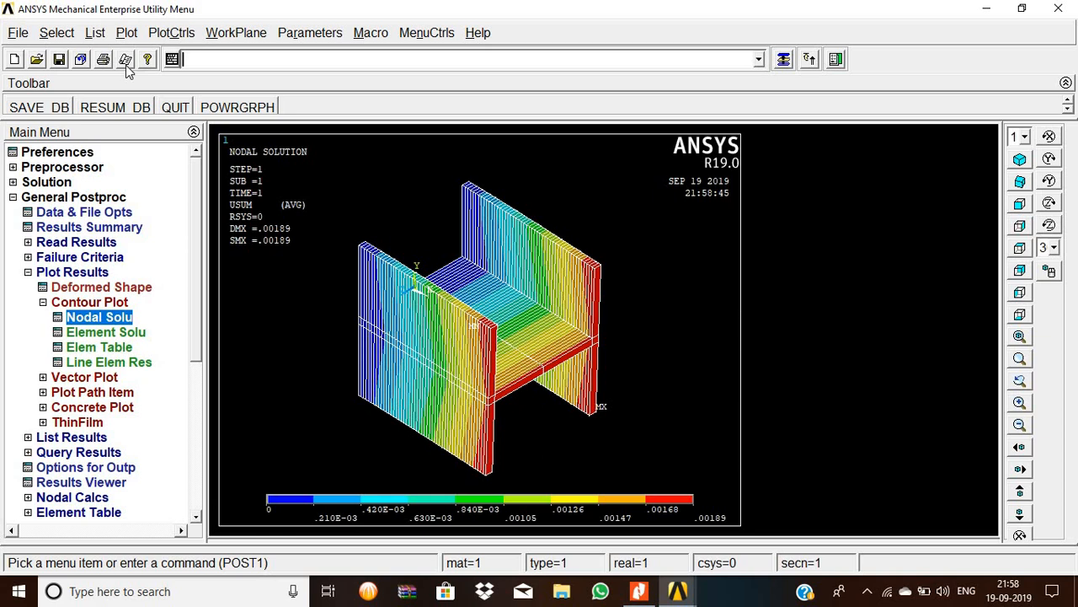